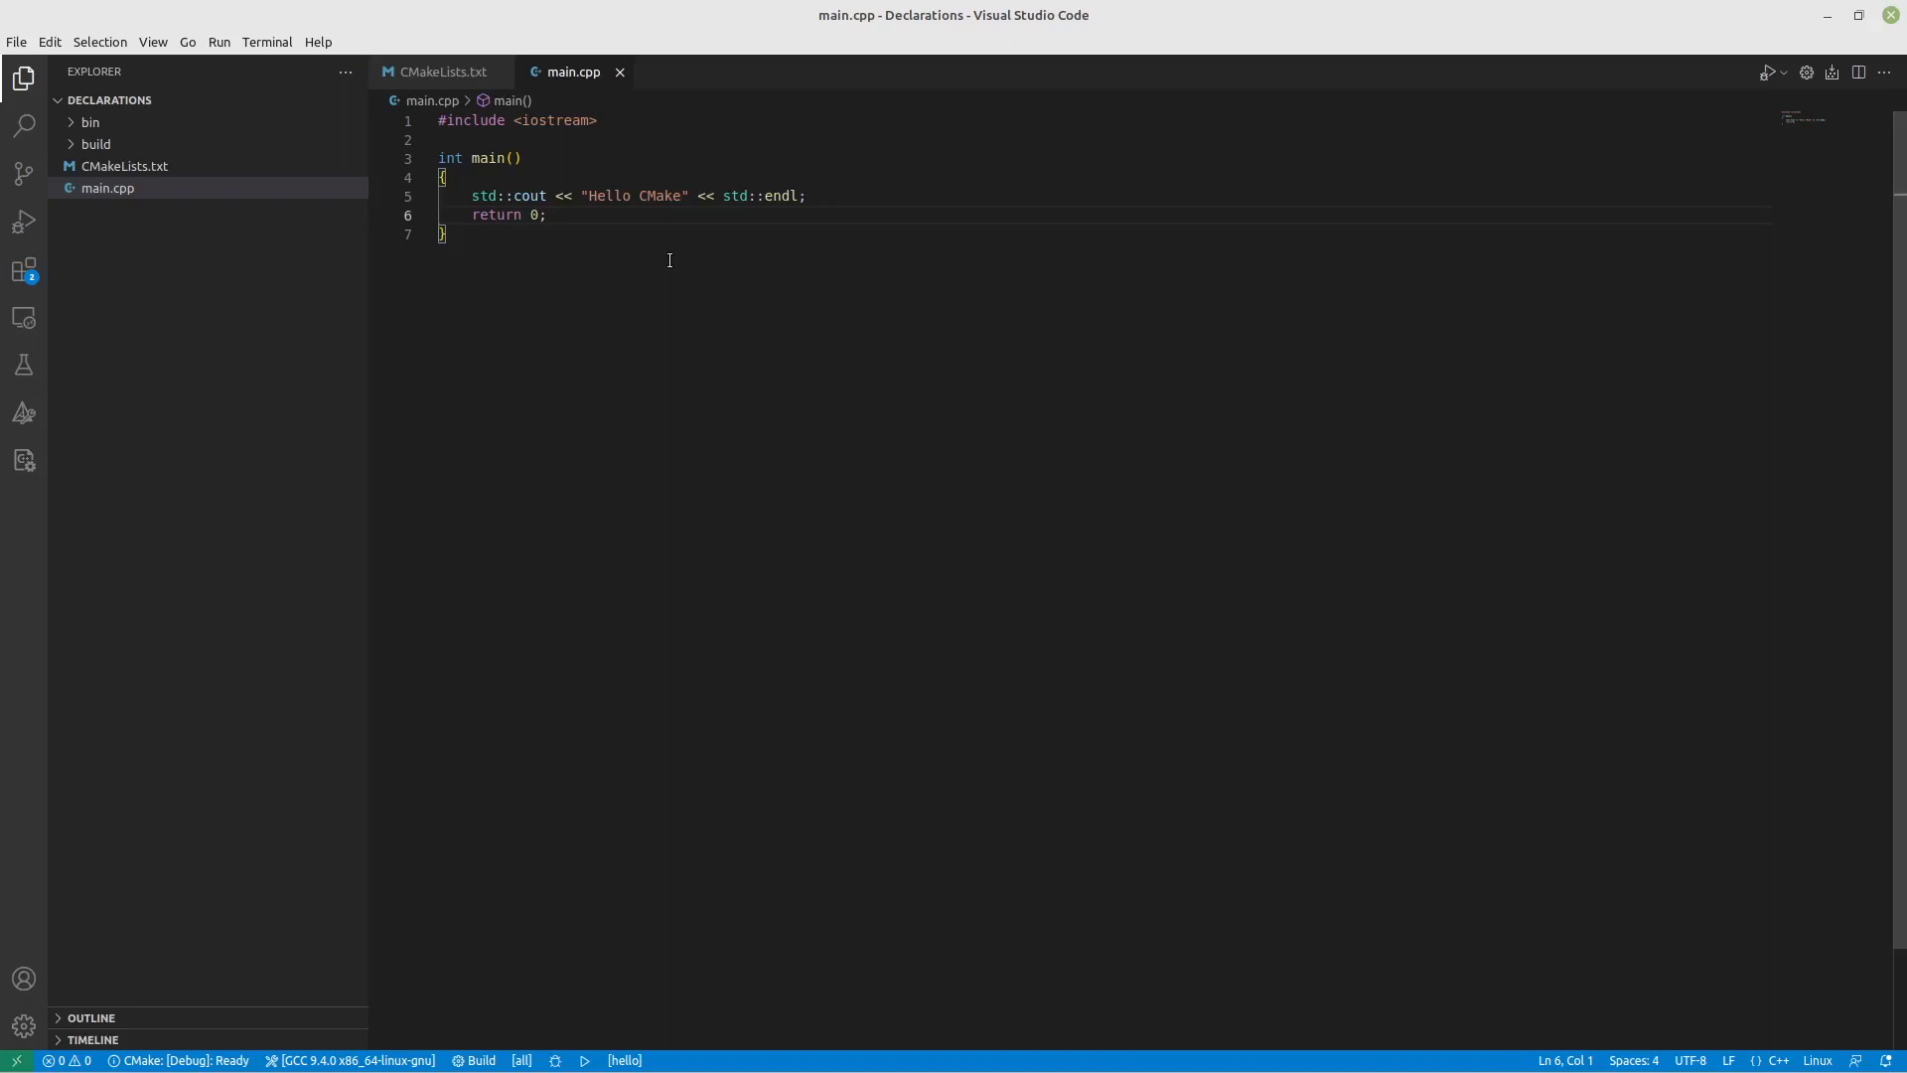
pyautogui.moveTo(562, 233)
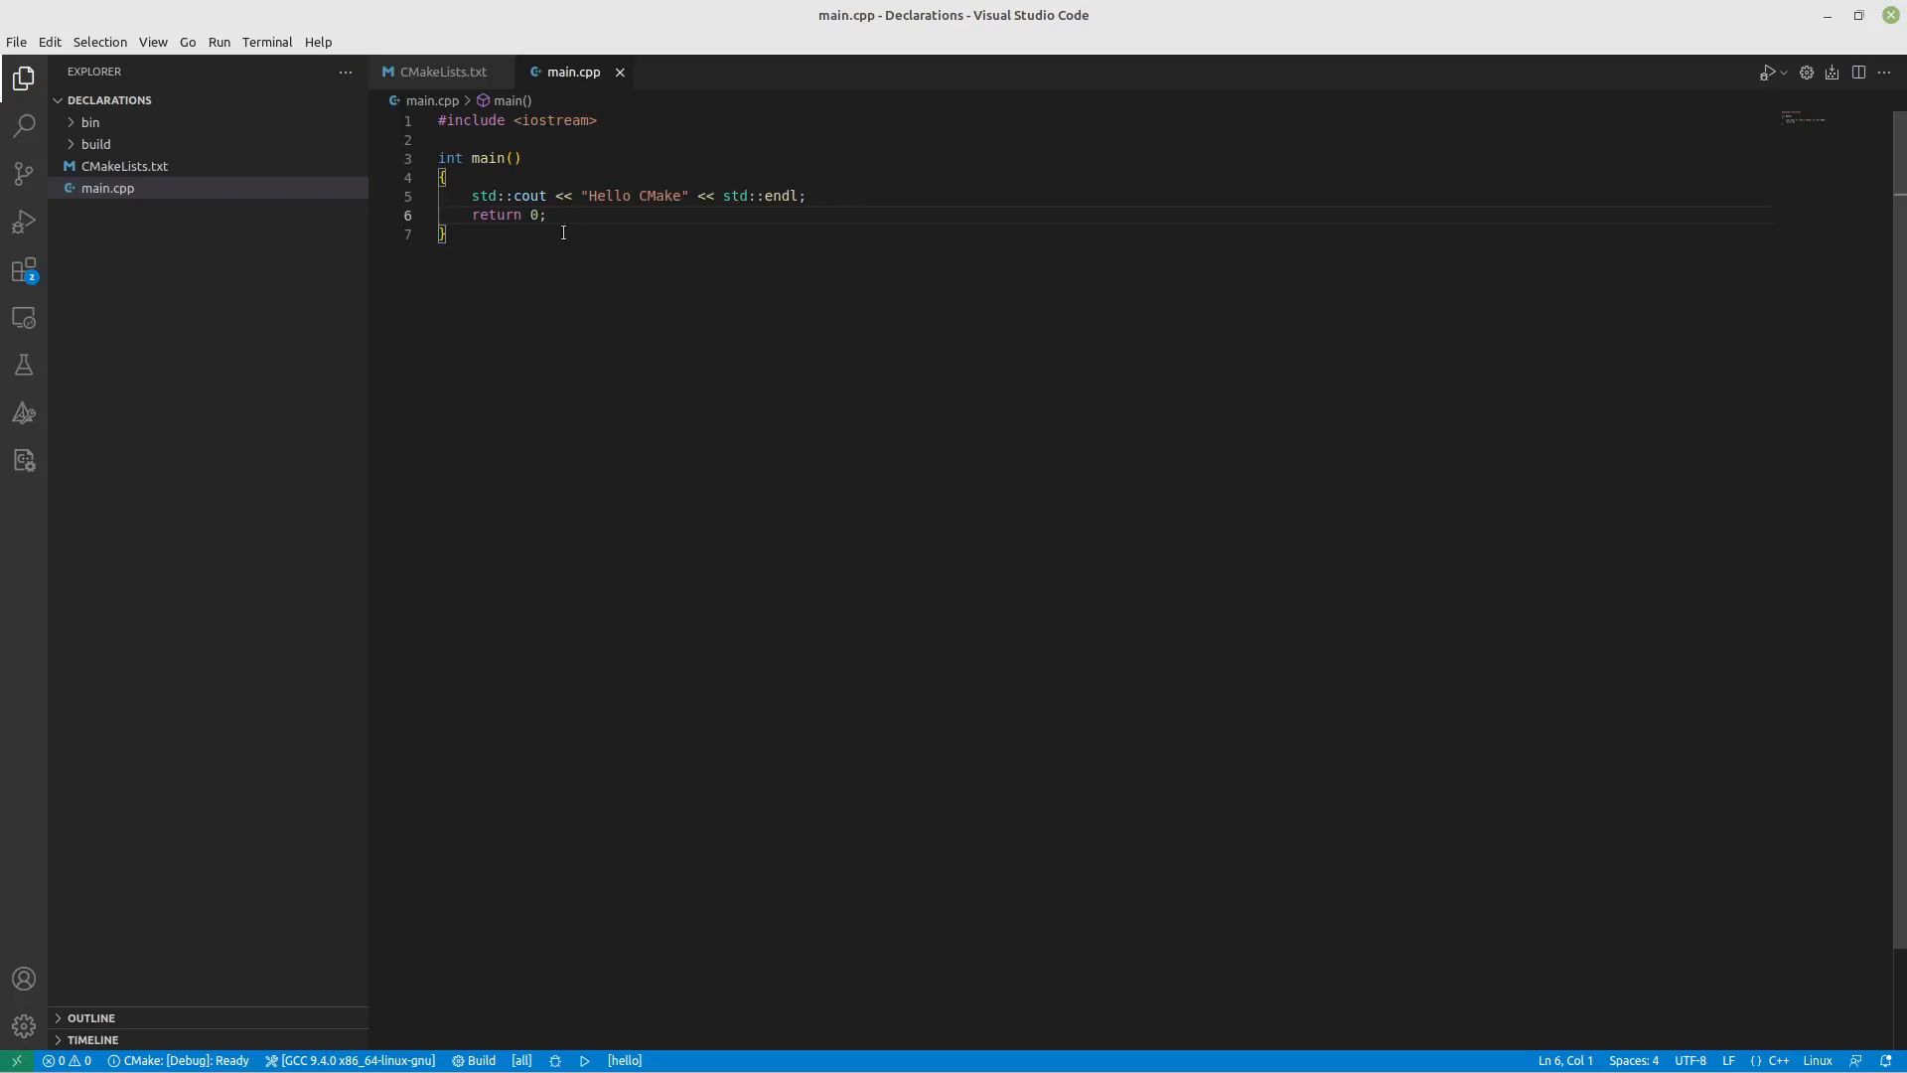
pyautogui.moveTo(585, 1060)
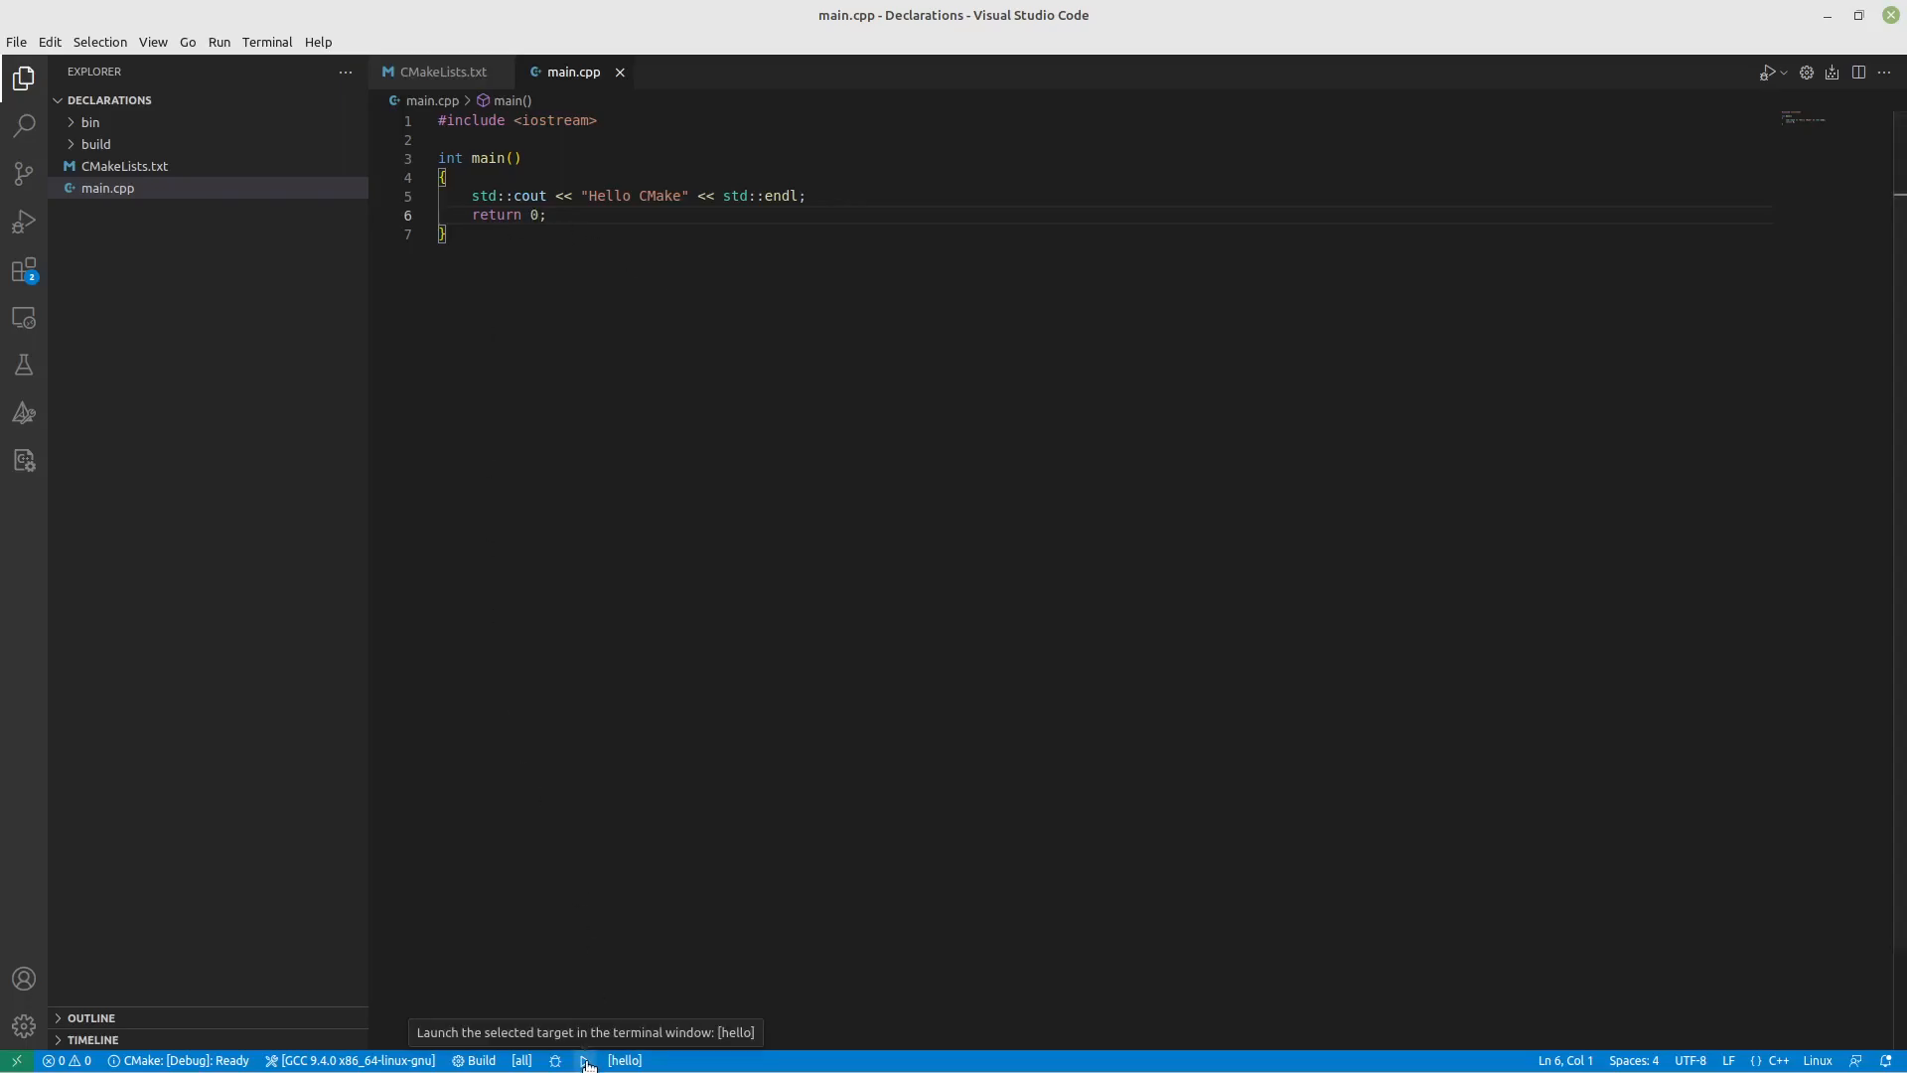
# Step: Launch the hello target from the CMake status bar so the terminal prints Hello CMake
pyautogui.click(586, 1059)
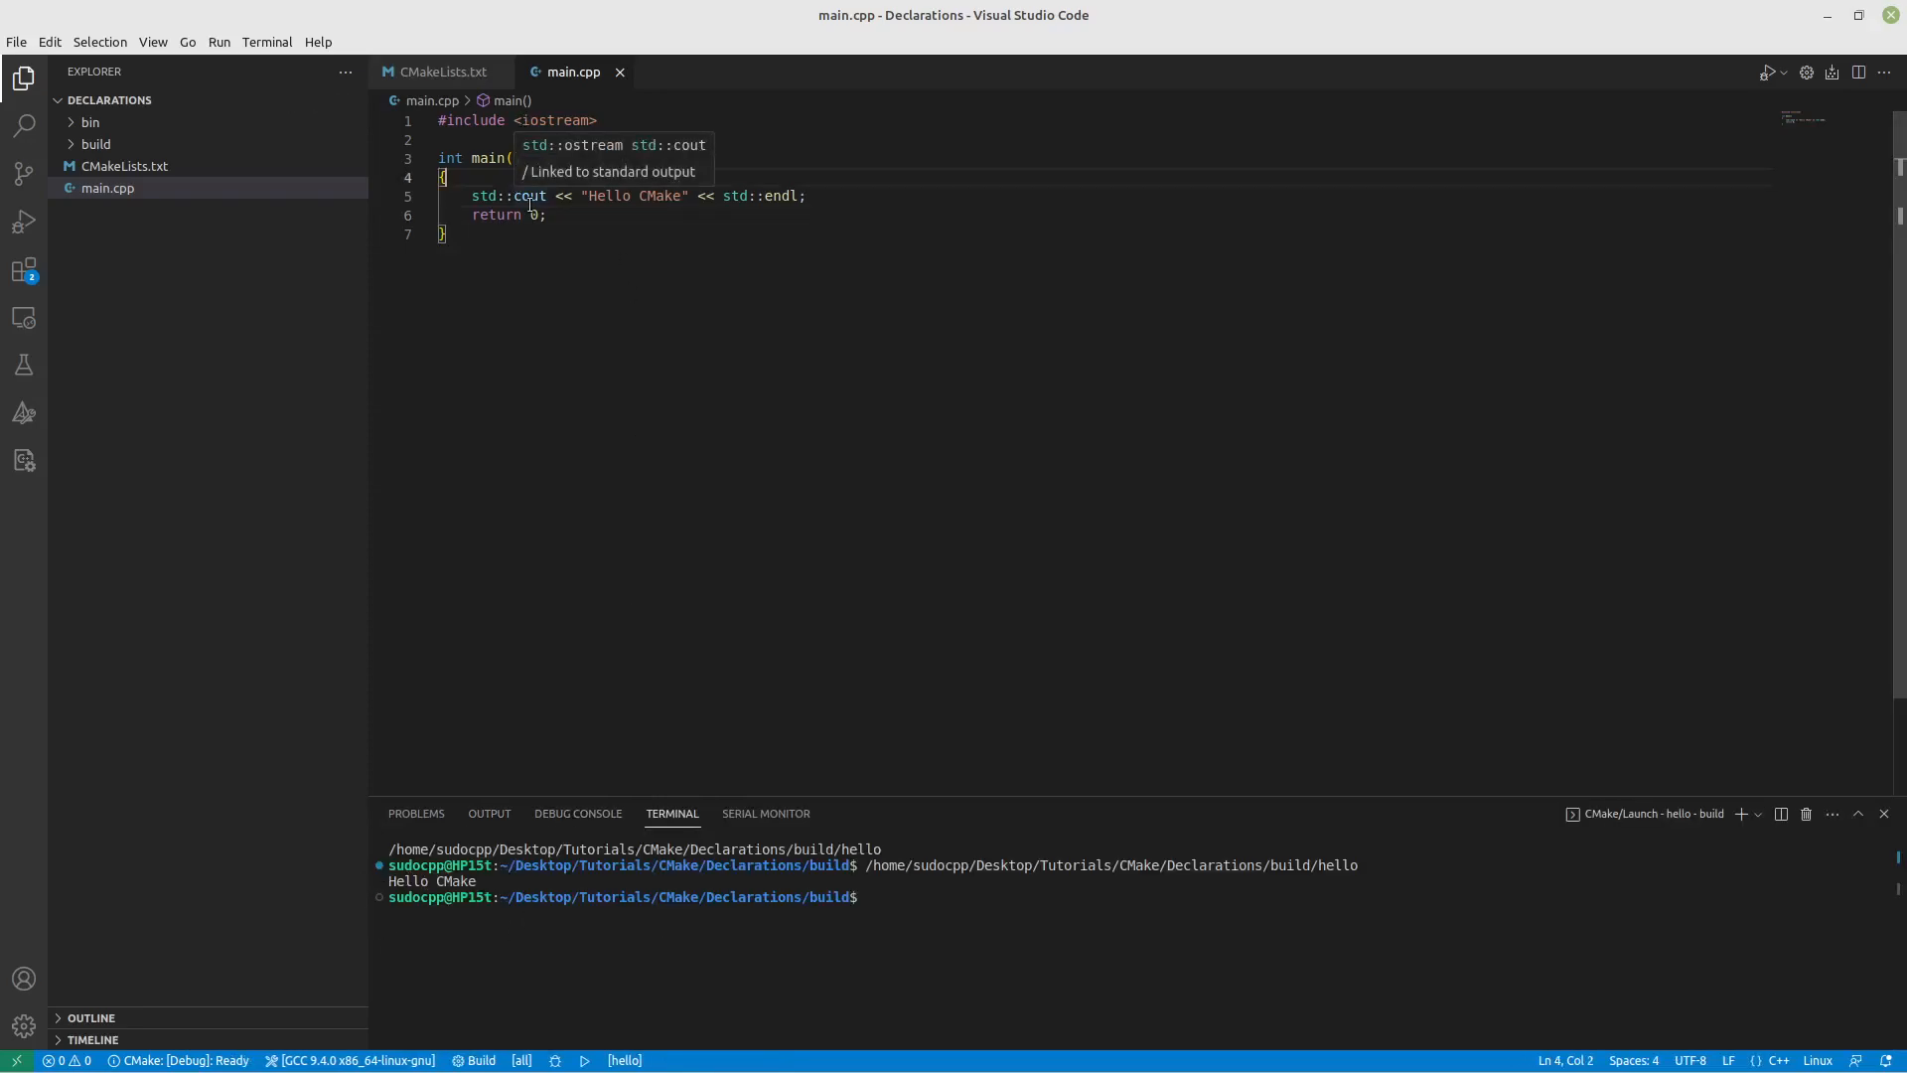
# Step: Wrap the cout line in main.cpp with #ifdef HELLO above and #endif below
pyautogui.press('Enter')
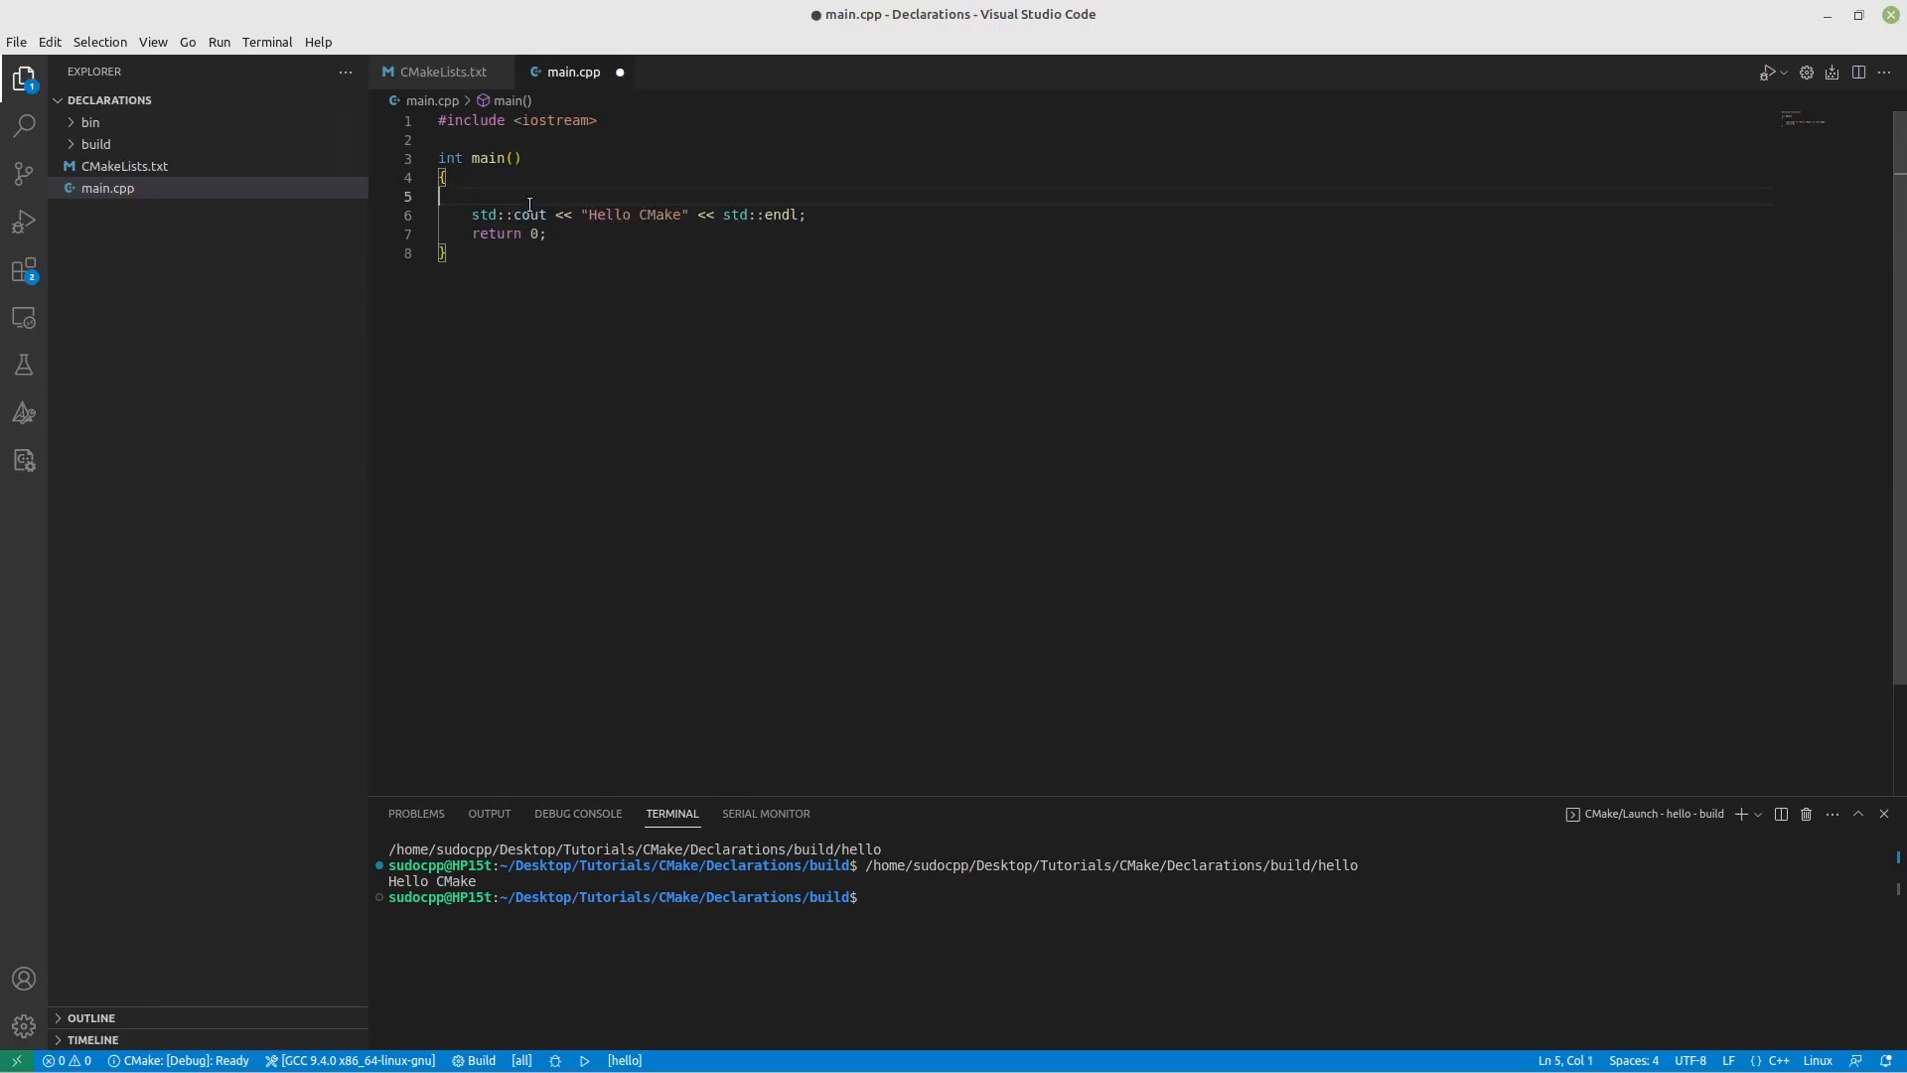
pyautogui.write('#ifd')
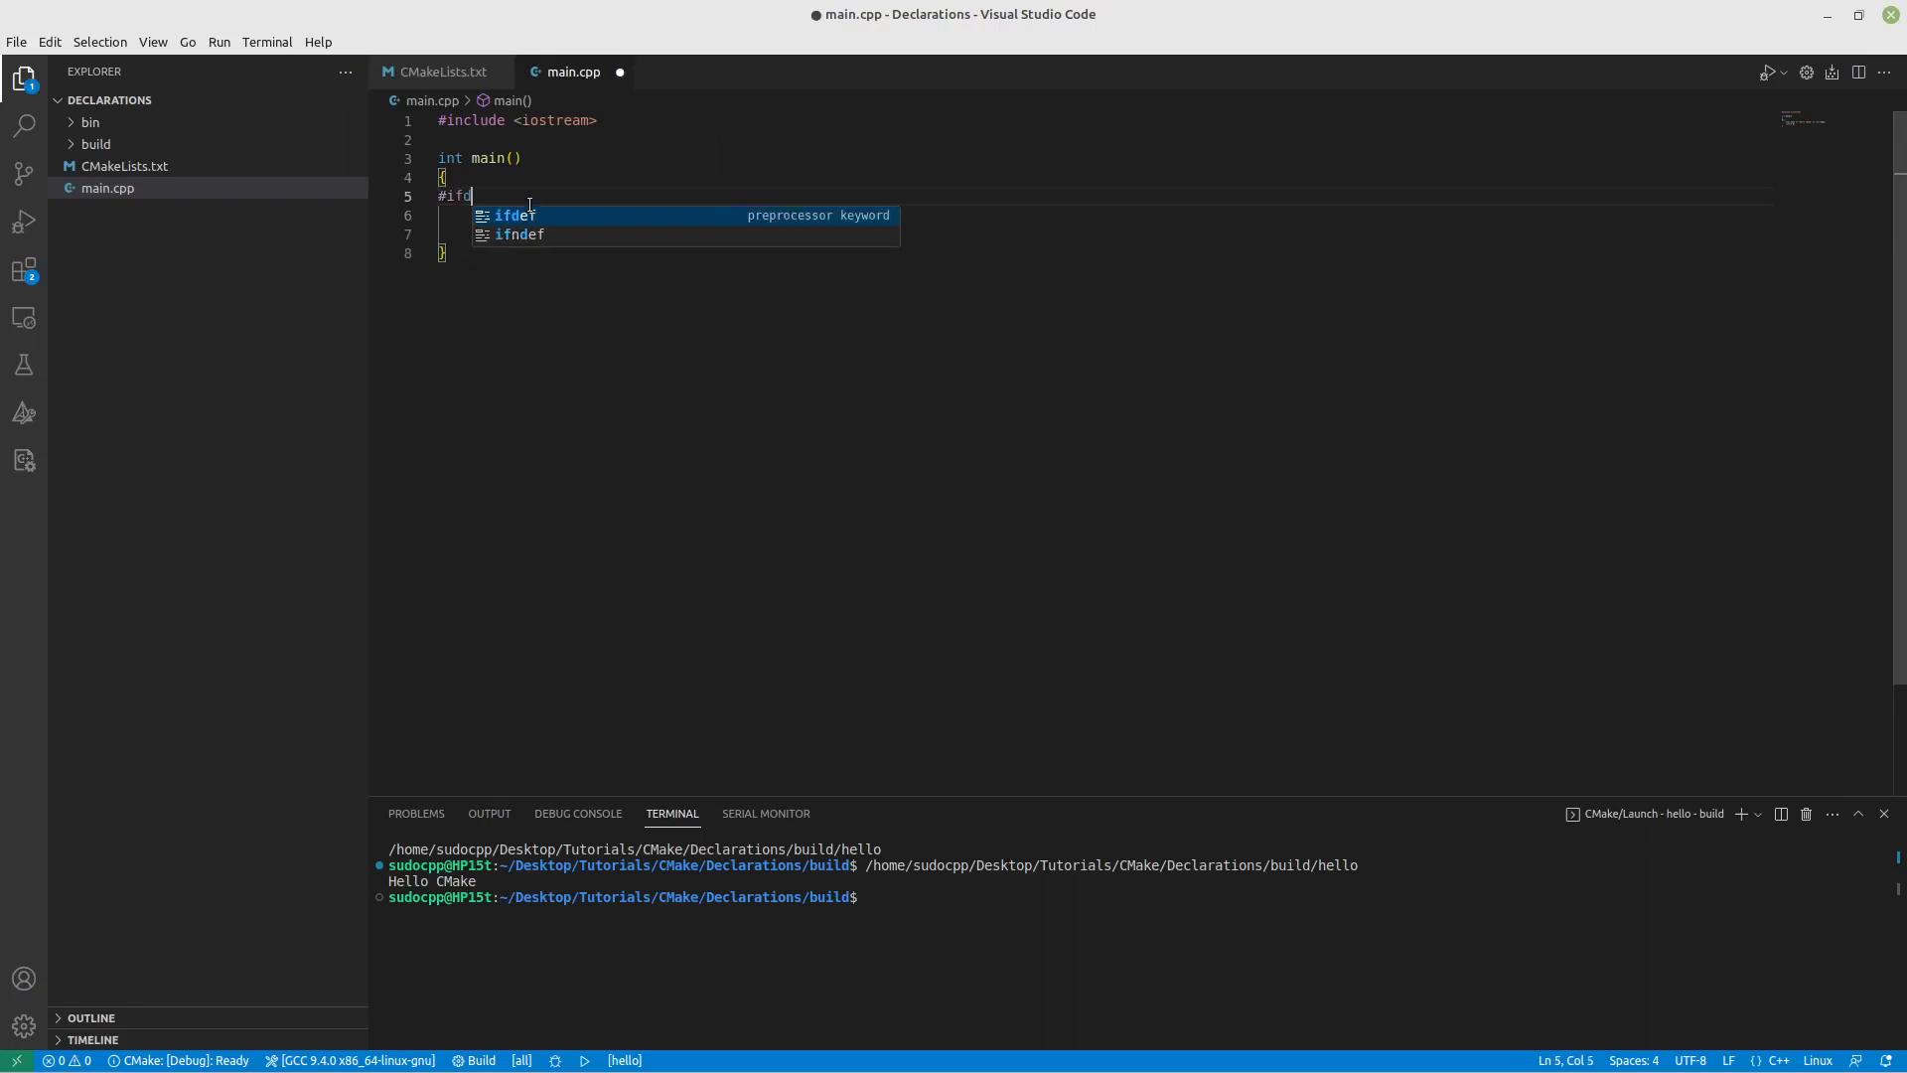
pyautogui.write('def HELLO')
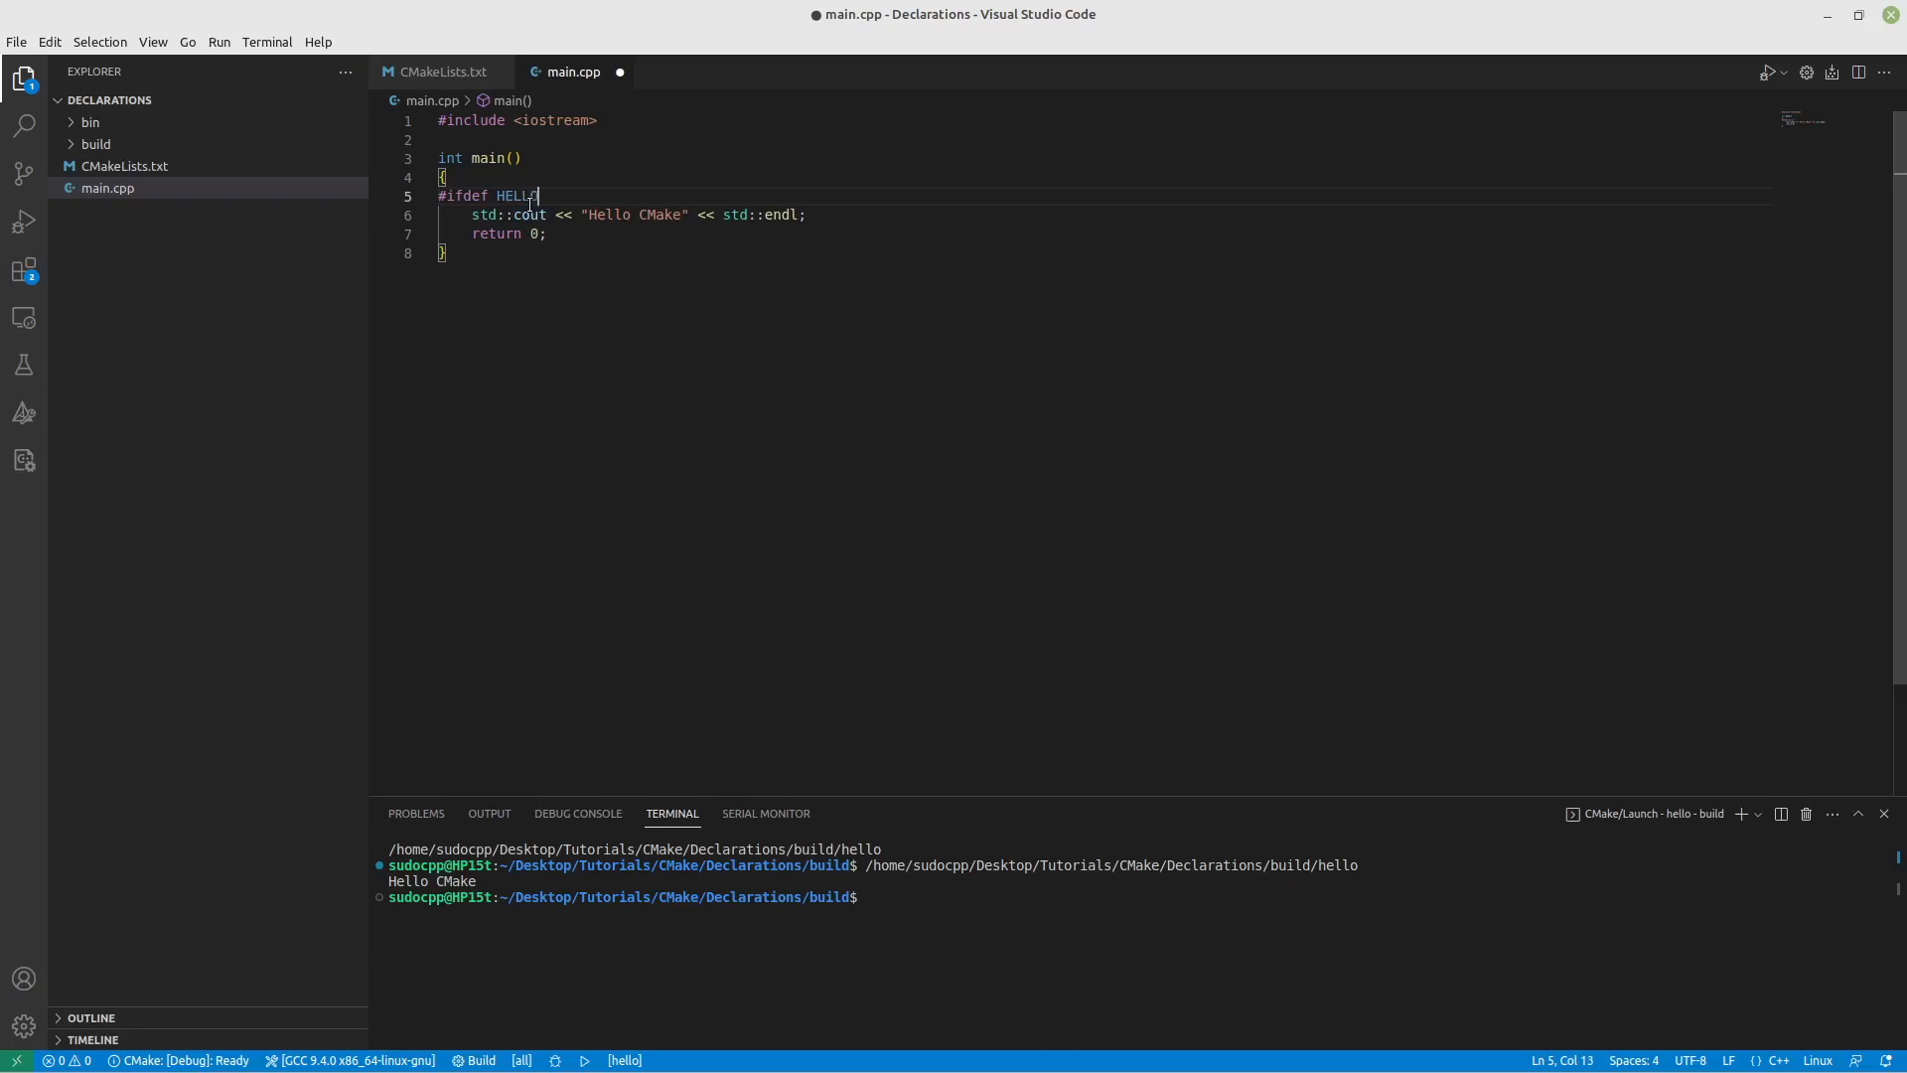
pyautogui.press('Enter')
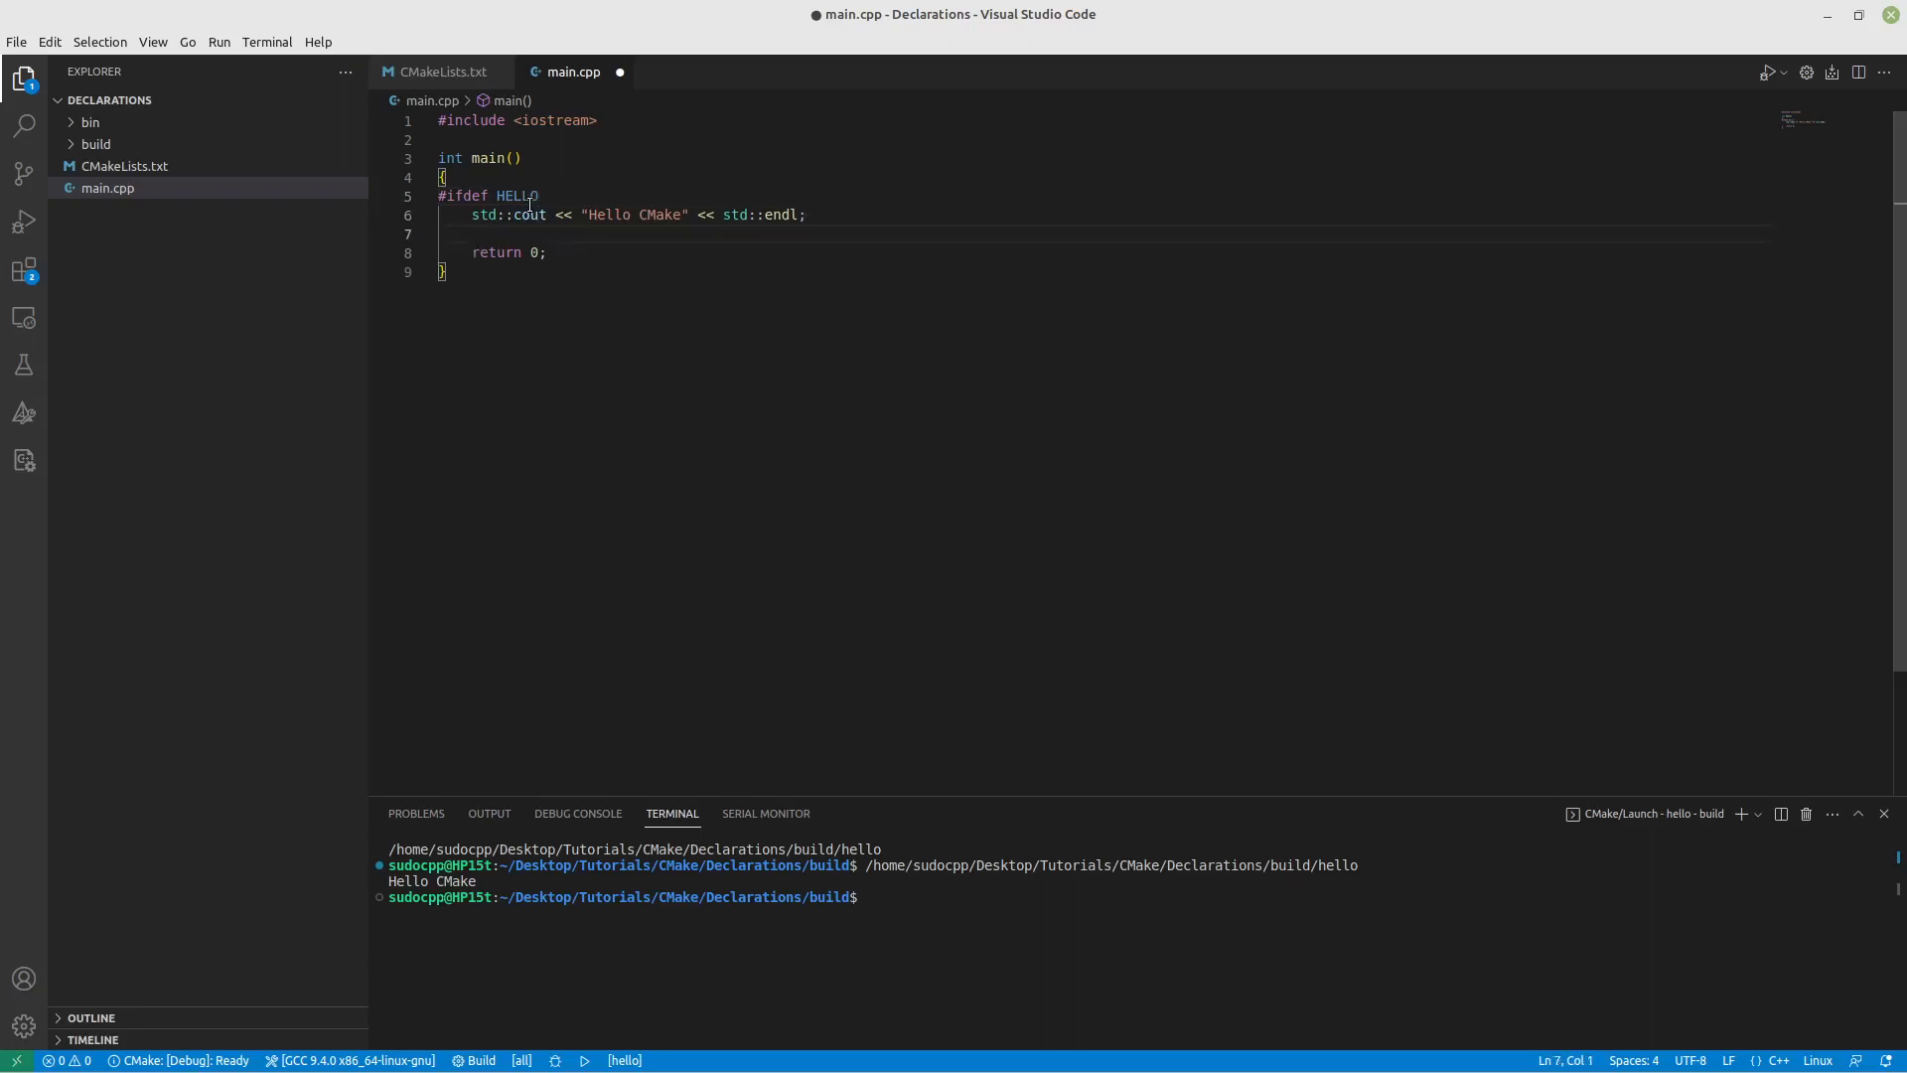
pyautogui.write('#endif')
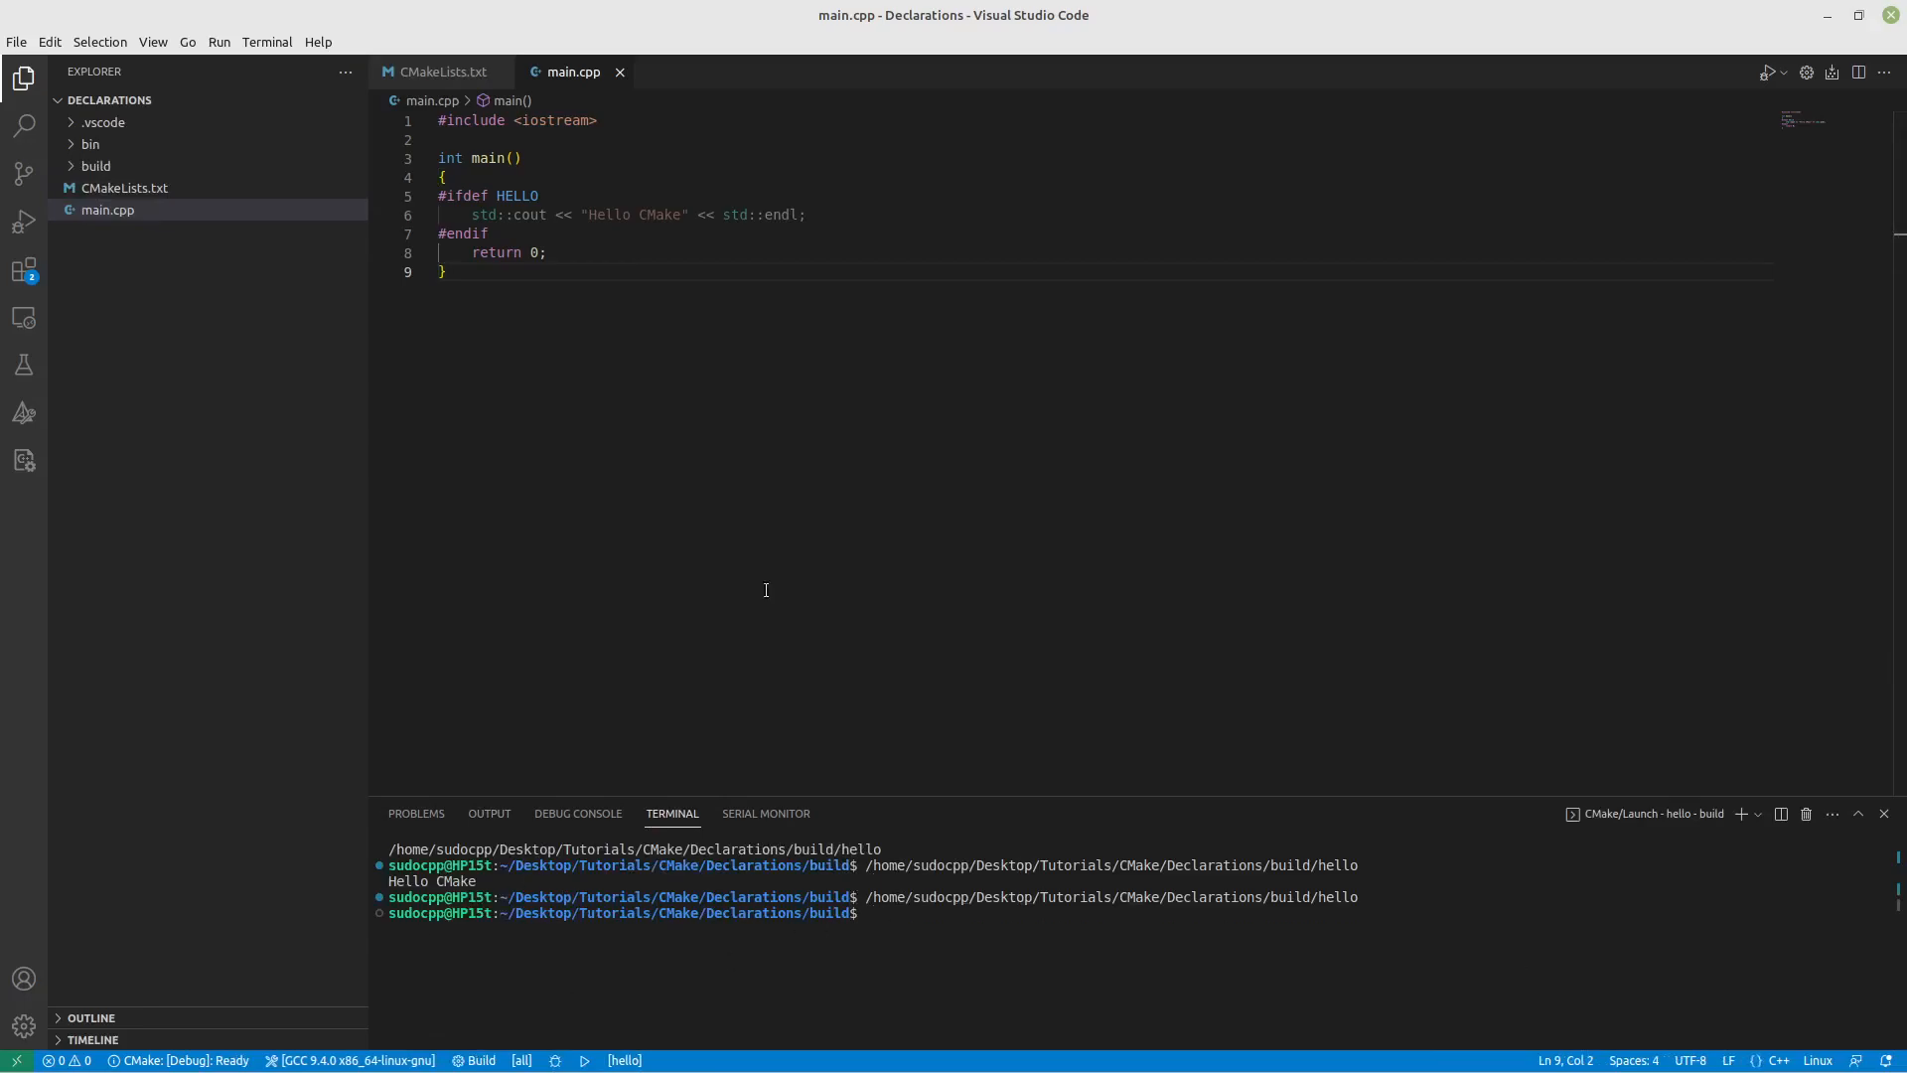
# Step: Add #define HELLO below the include, then start editing the #ifdef HELLO line
pyautogui.press('Enter')
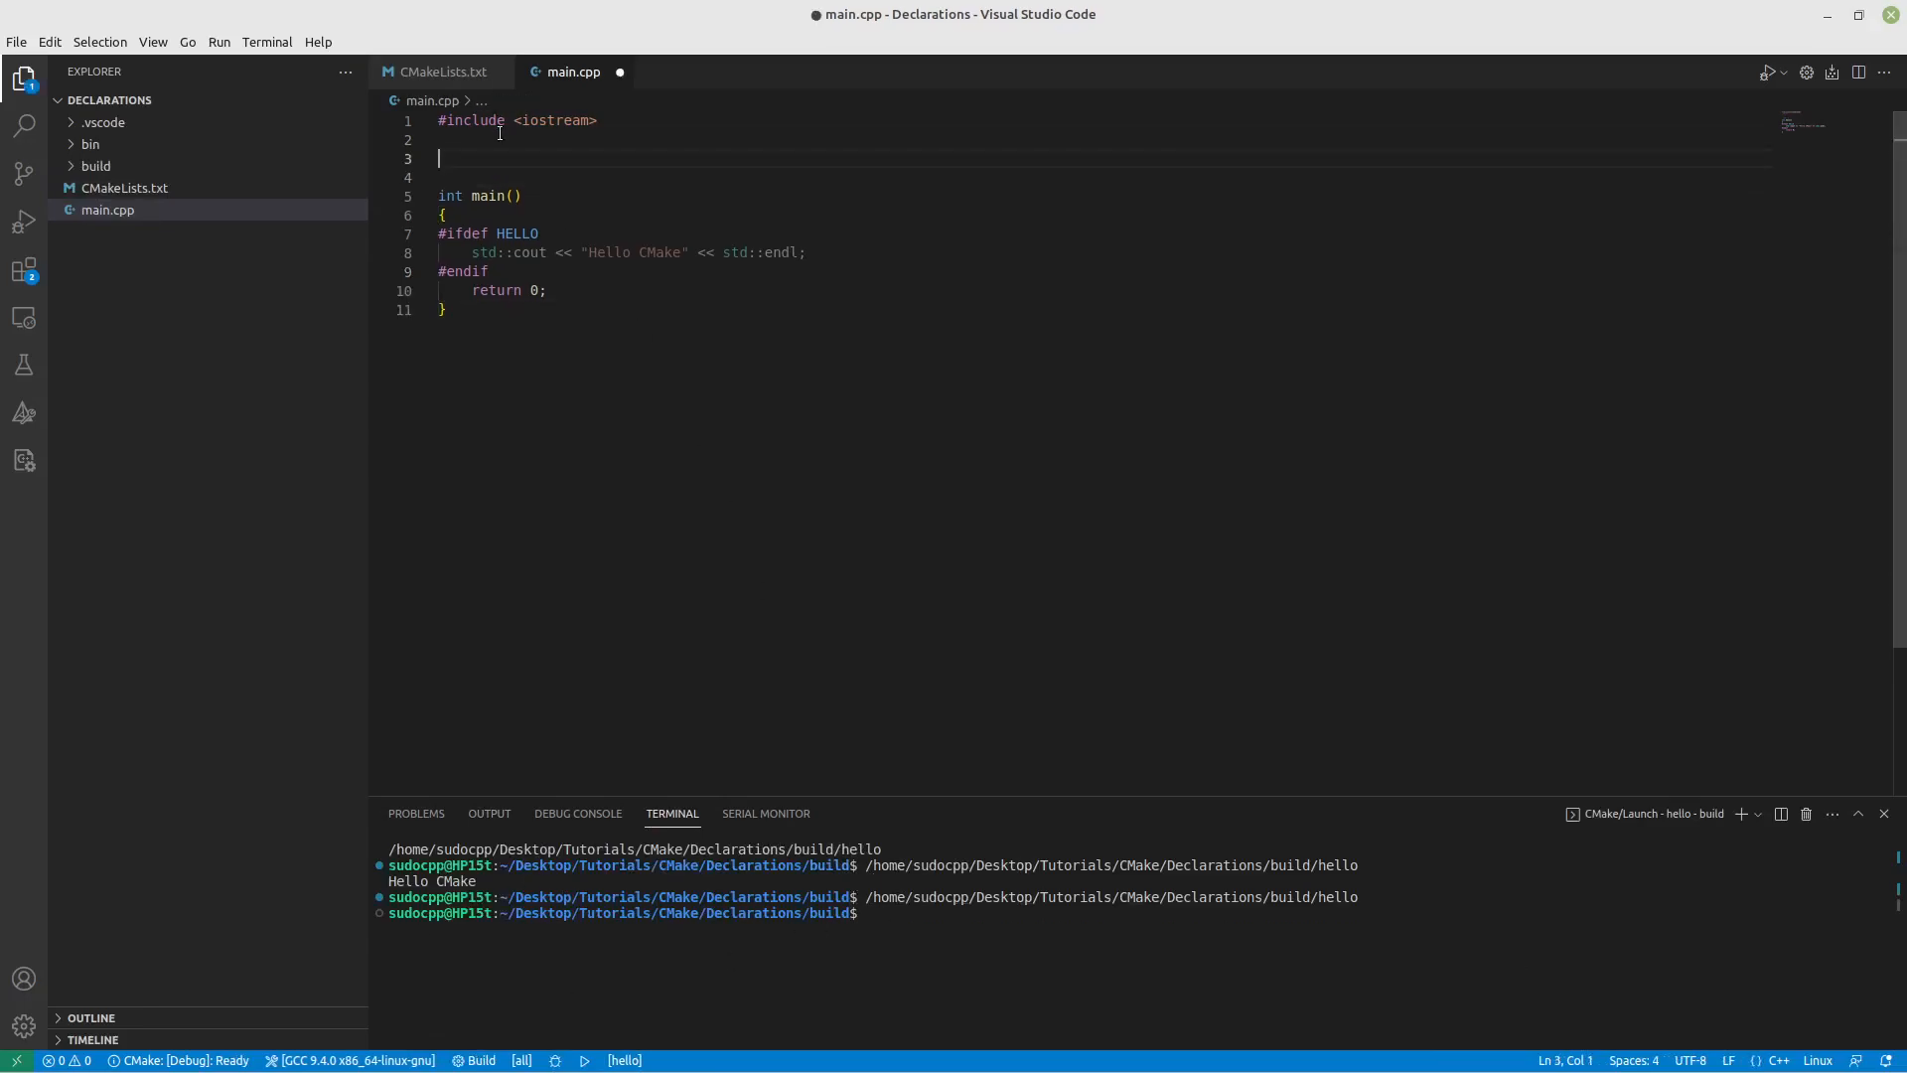
pyautogui.write('#define HELLO')
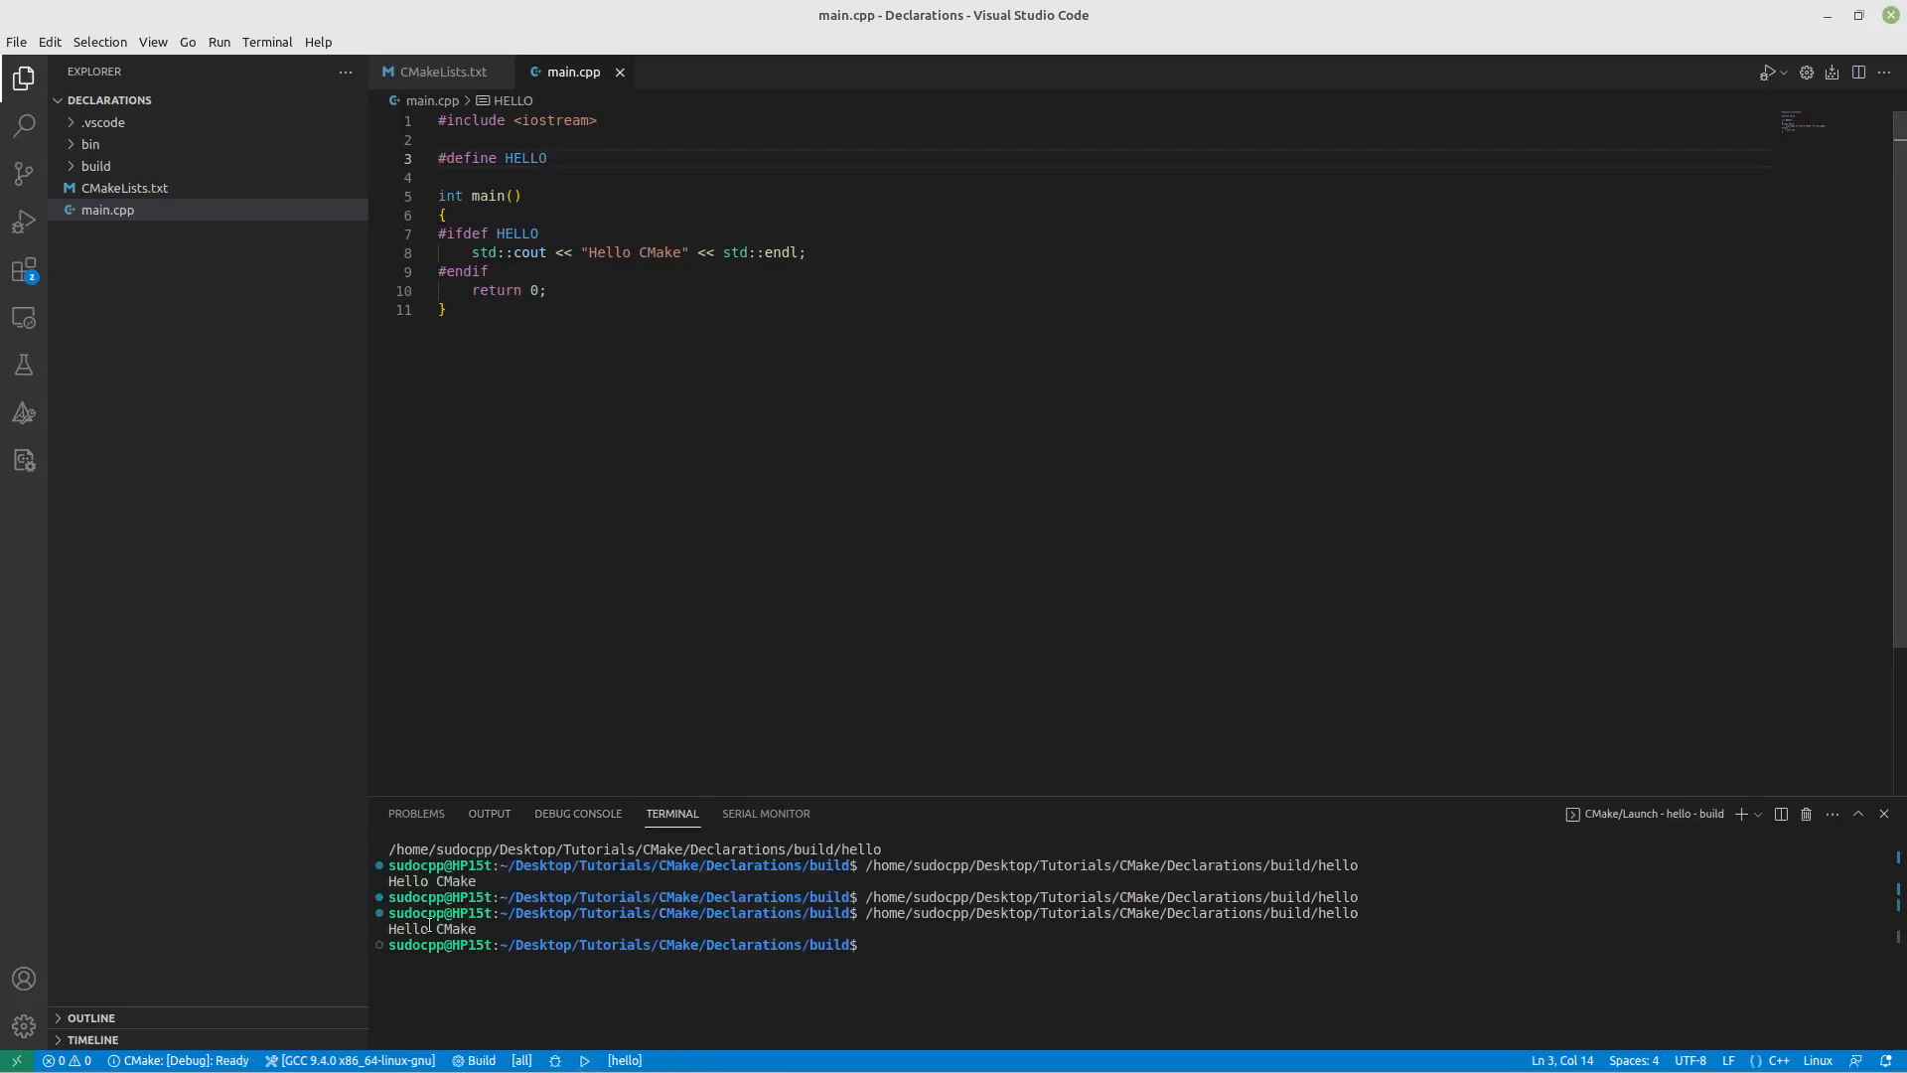
pyautogui.click(541, 234)
pyautogui.write(' ==')
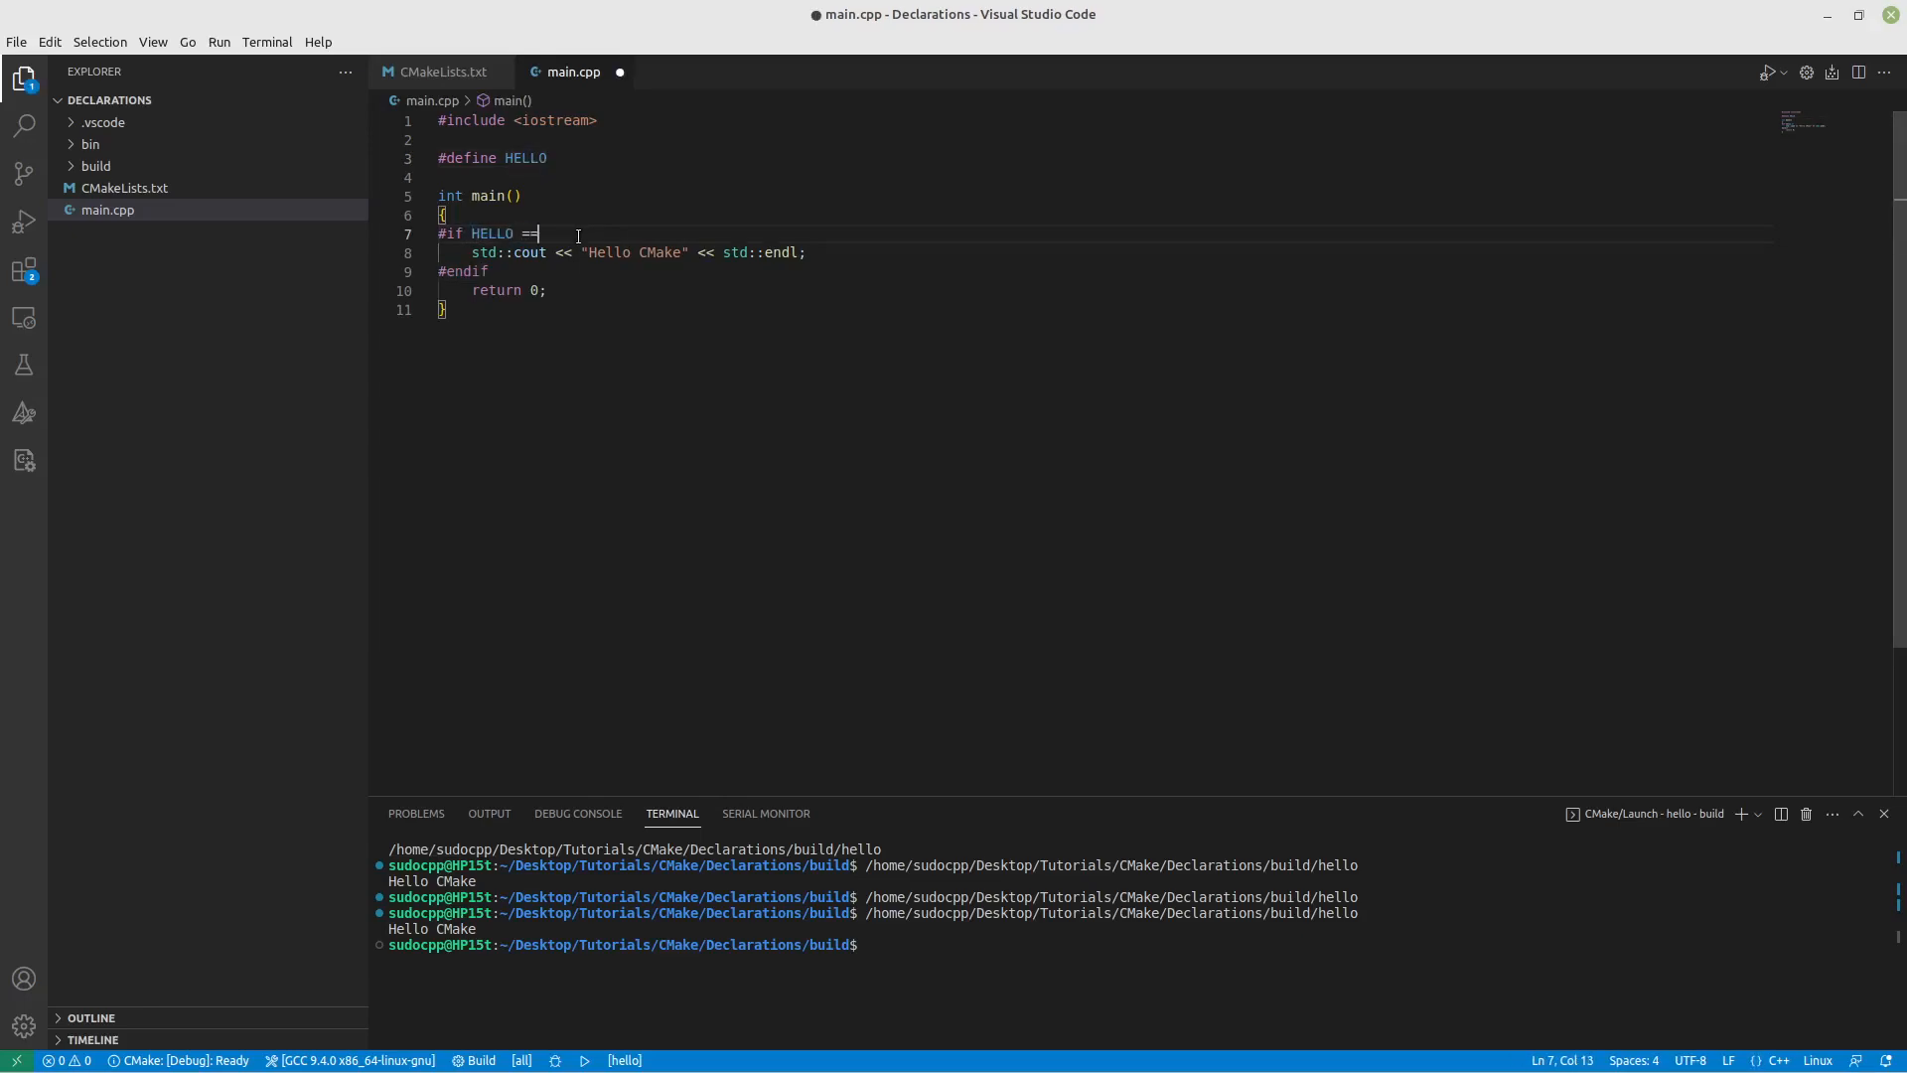
# Step: Complete the condition as #if HELLO == Testing and define Testing as HELLO
pyautogui.write('Testing')
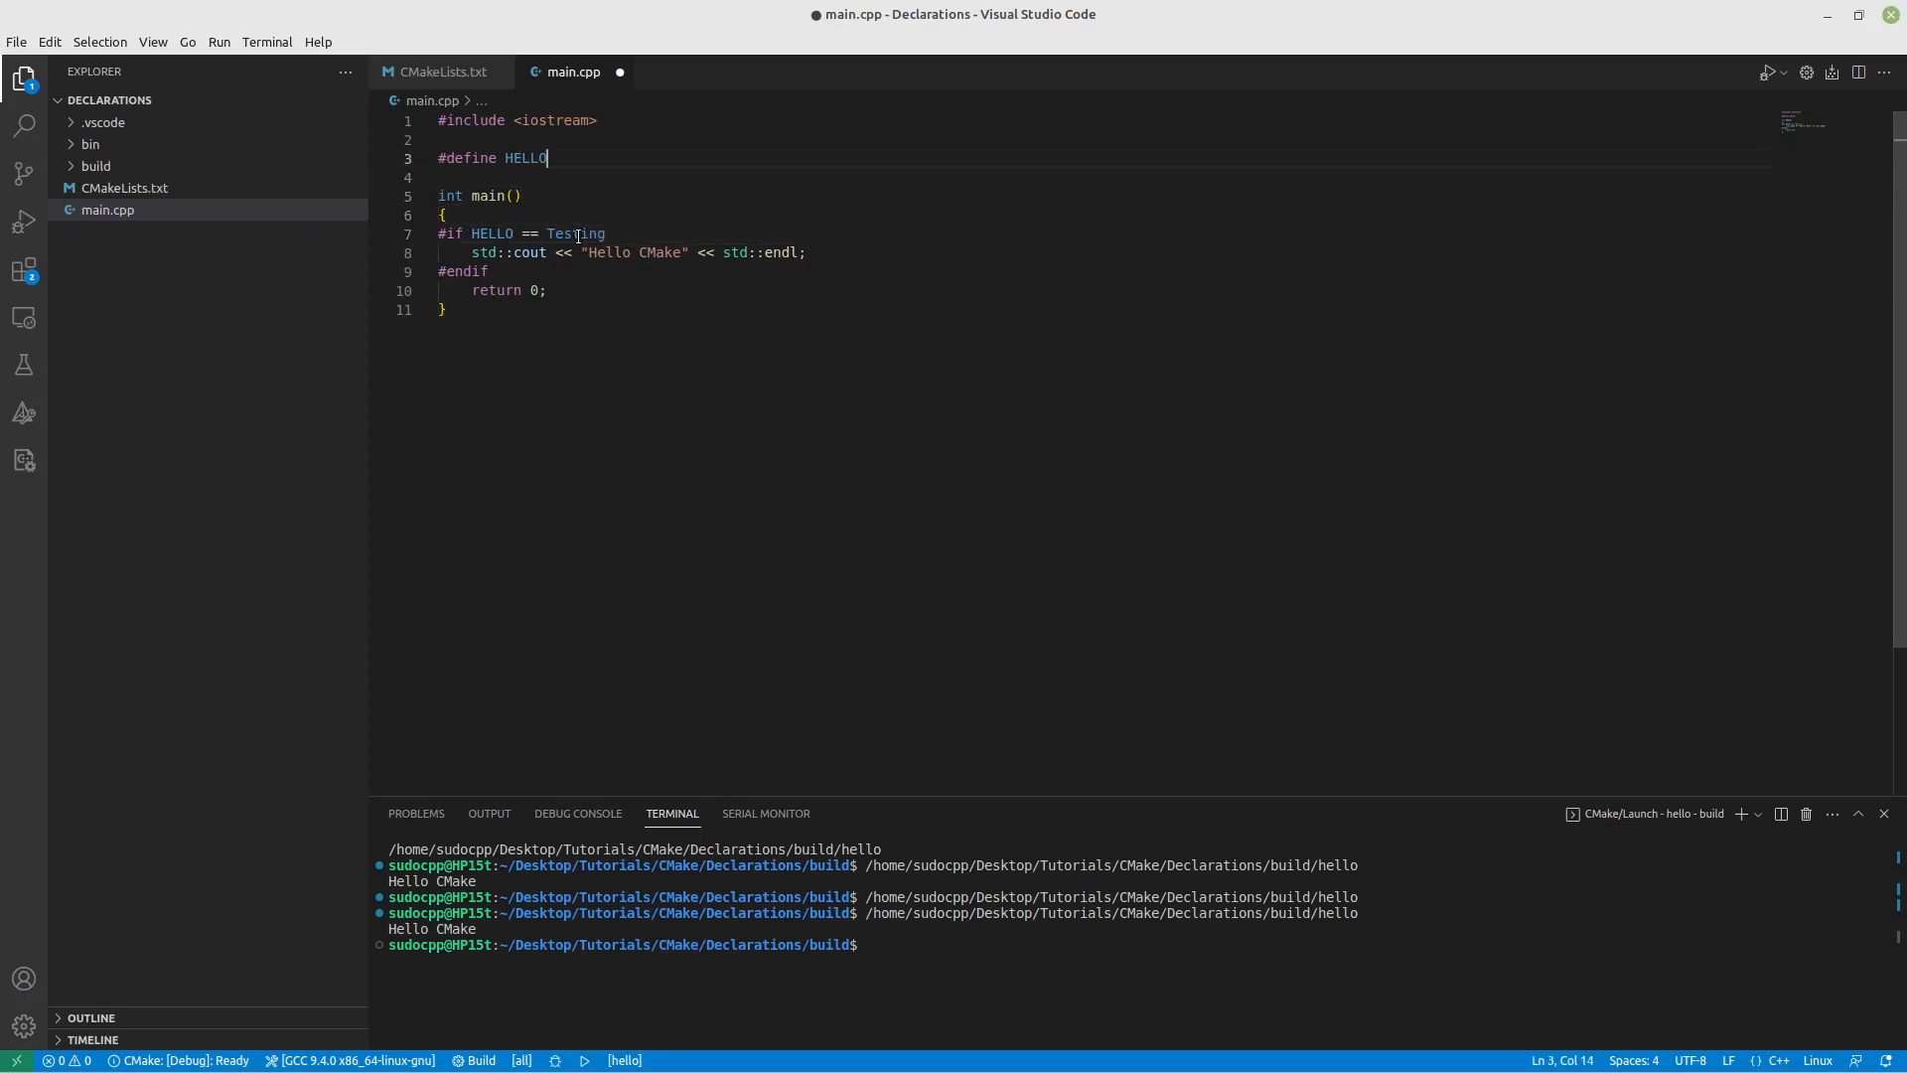
pyautogui.write('Test')
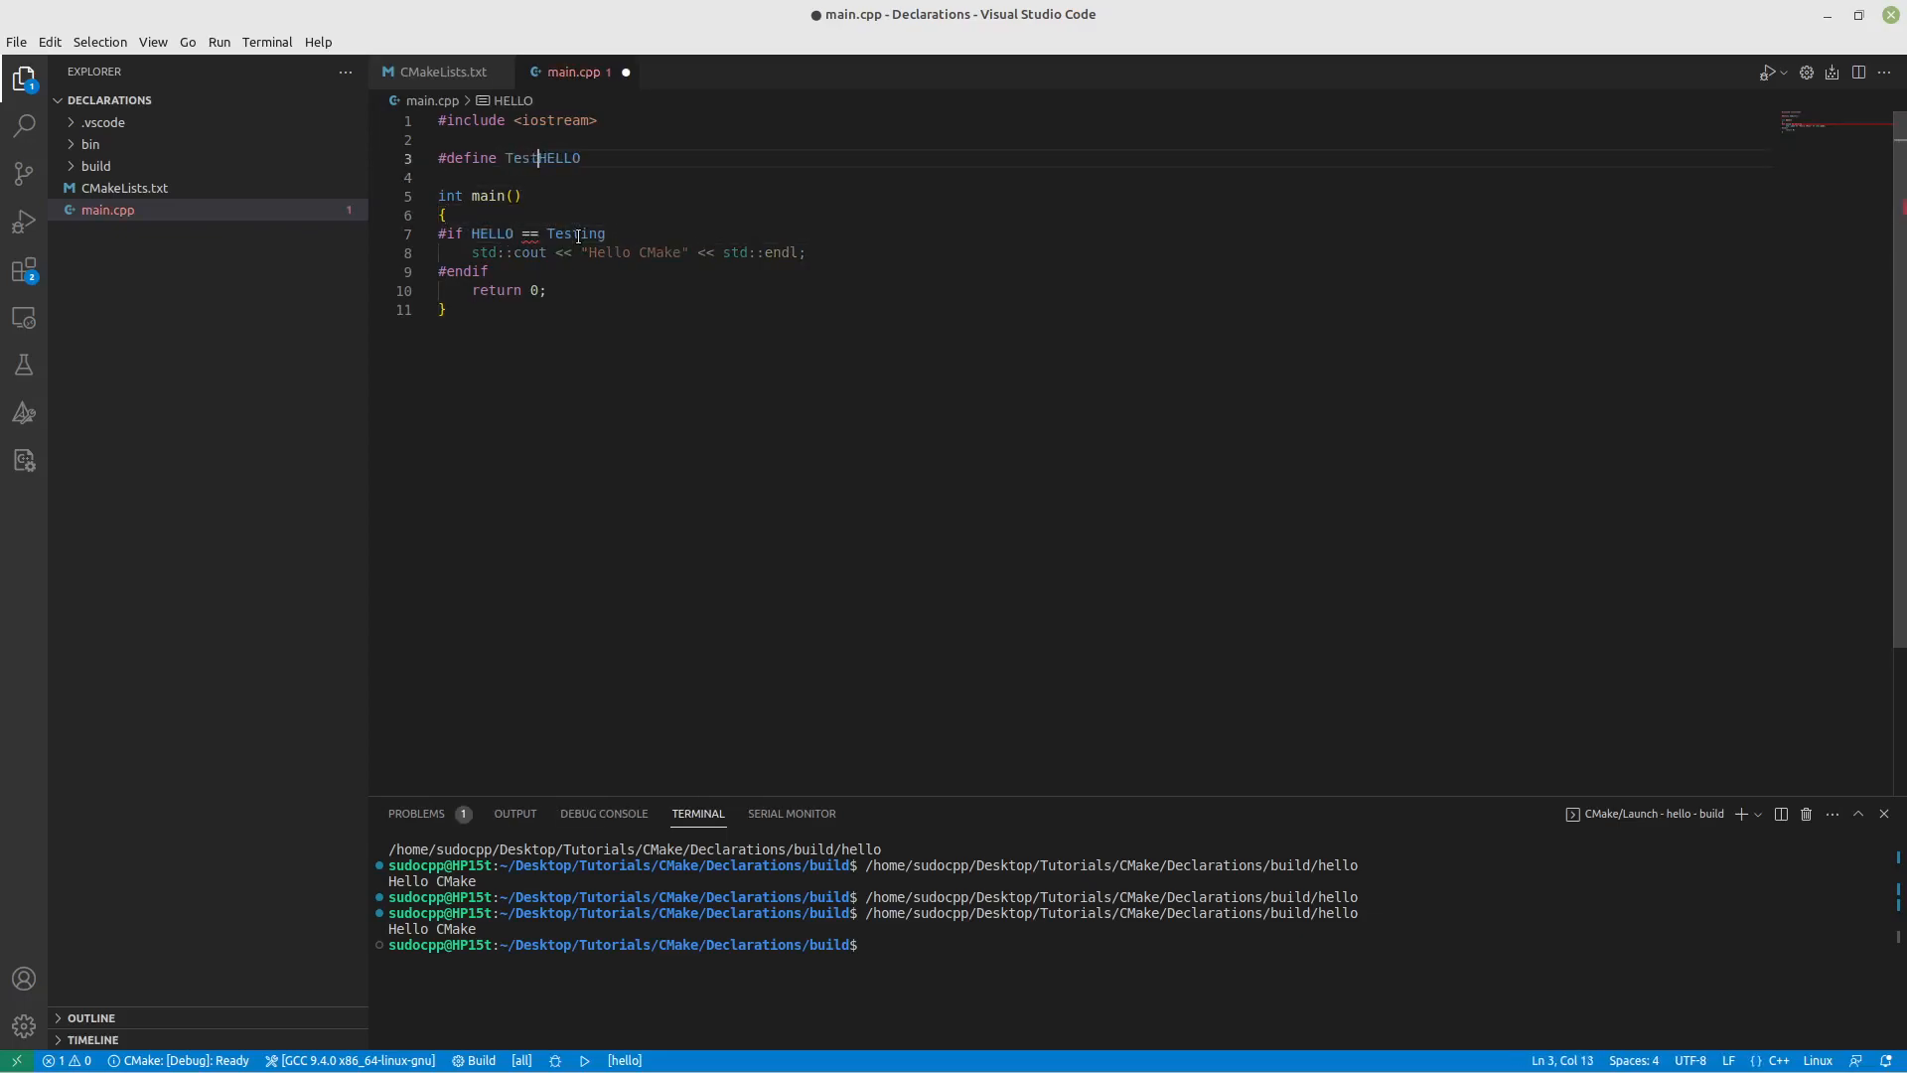
pyautogui.write('ing')
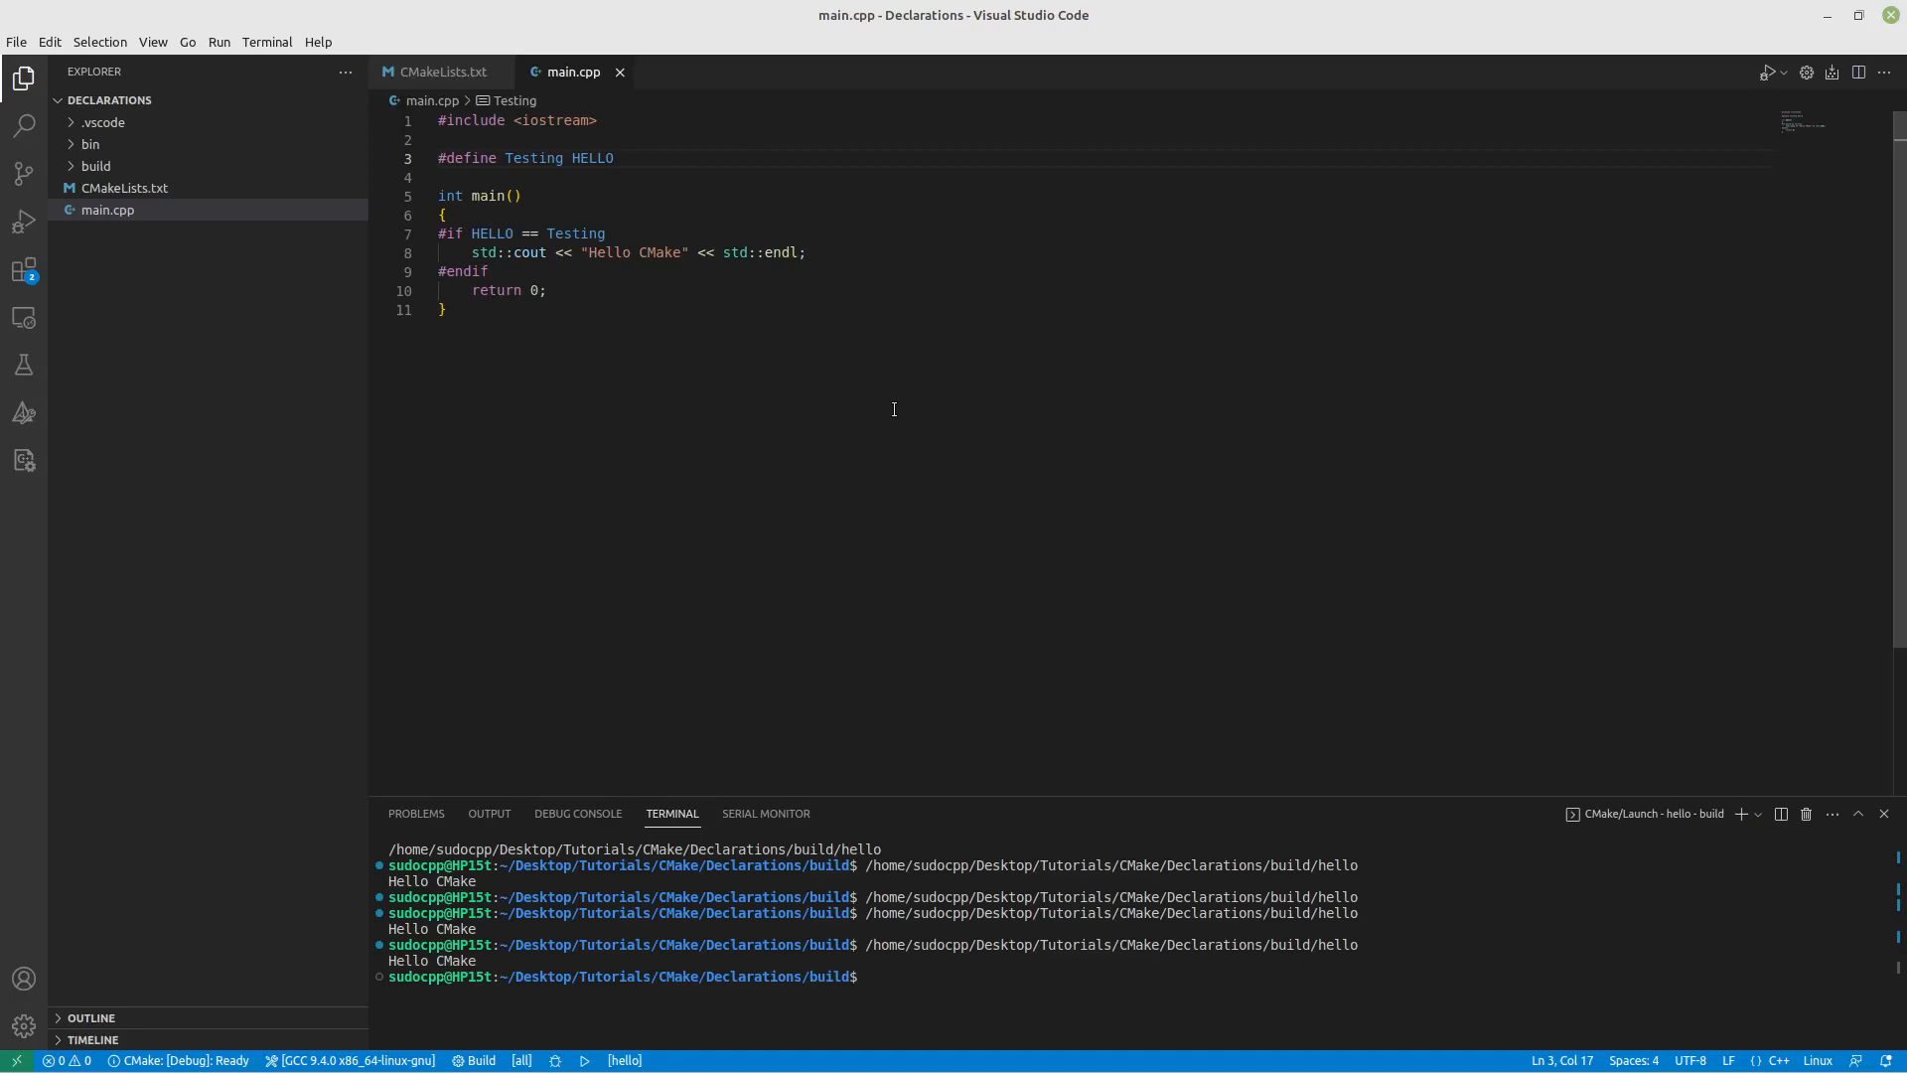
pyautogui.moveTo(627, 222)
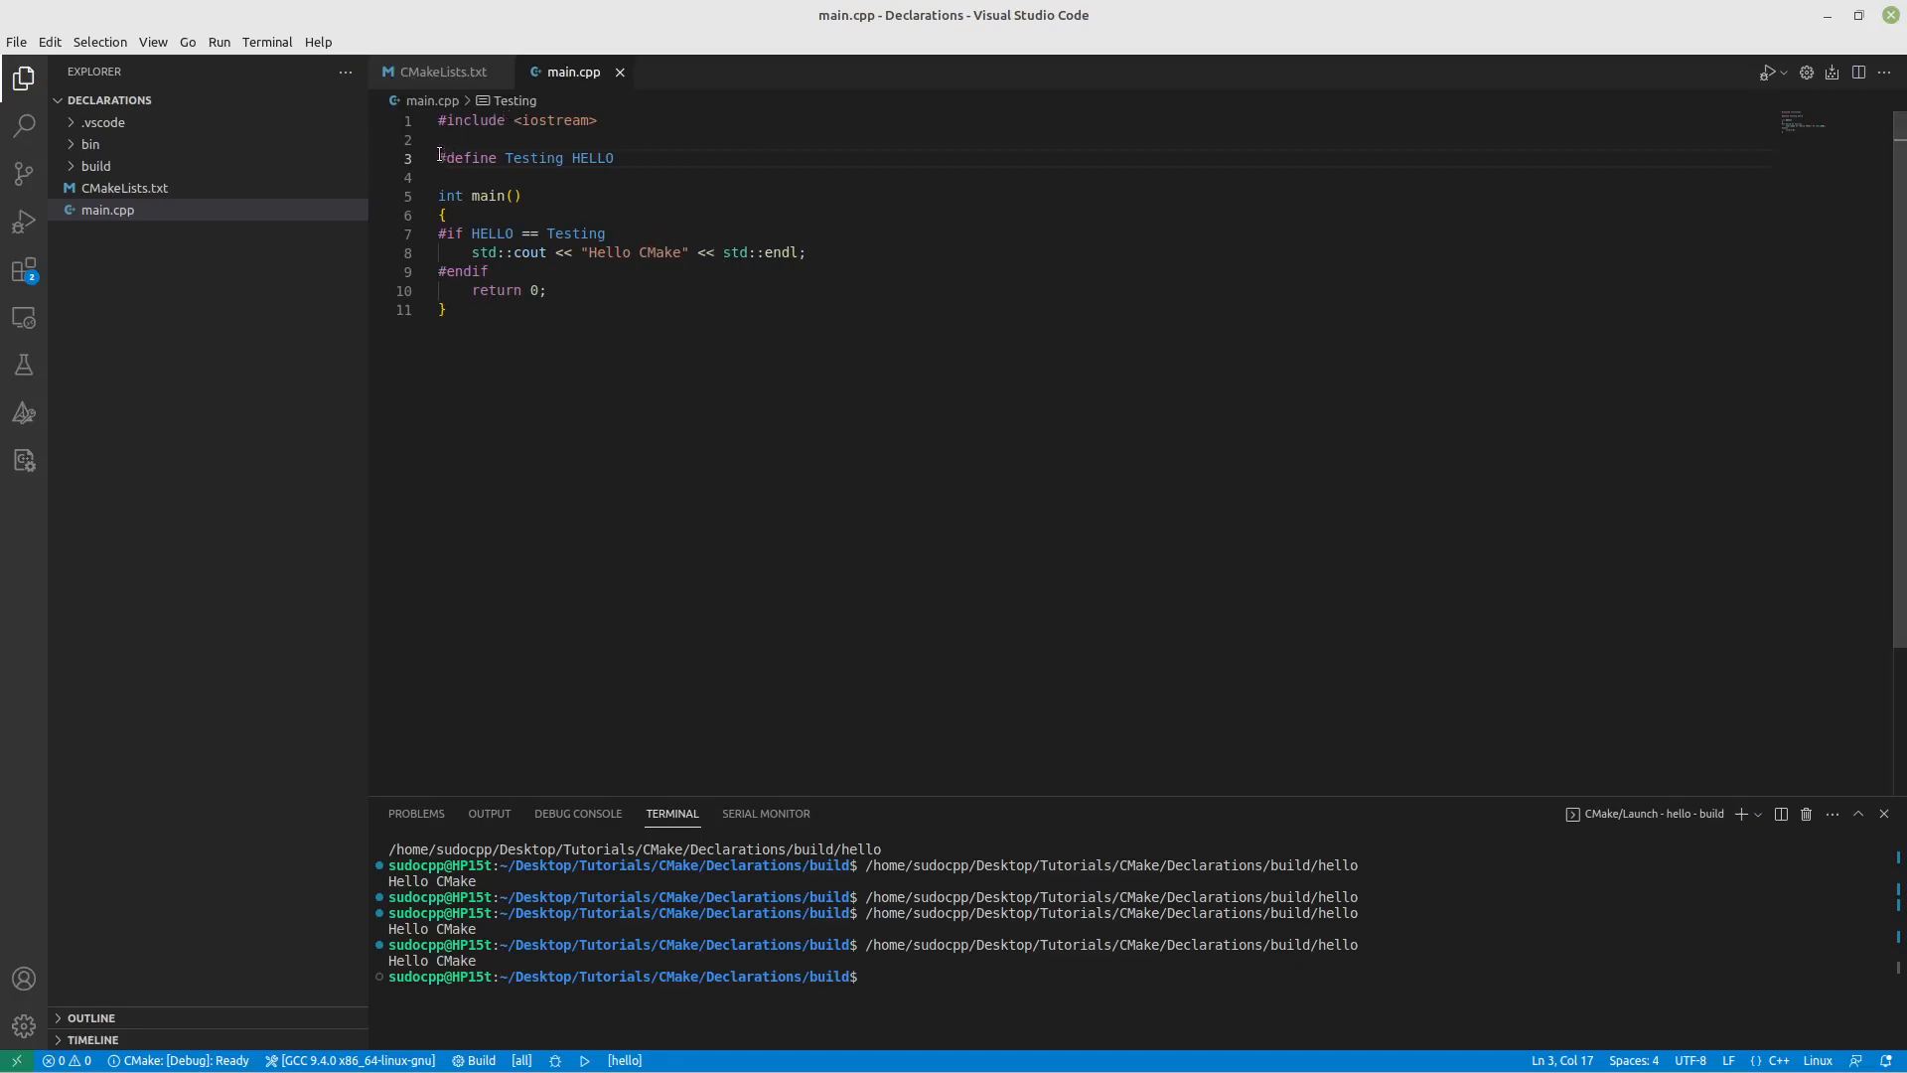
# Step: Remove the #define Testing HELLO line from main.cpp, then bring up CMakeLists.txt
pyautogui.click(440, 157)
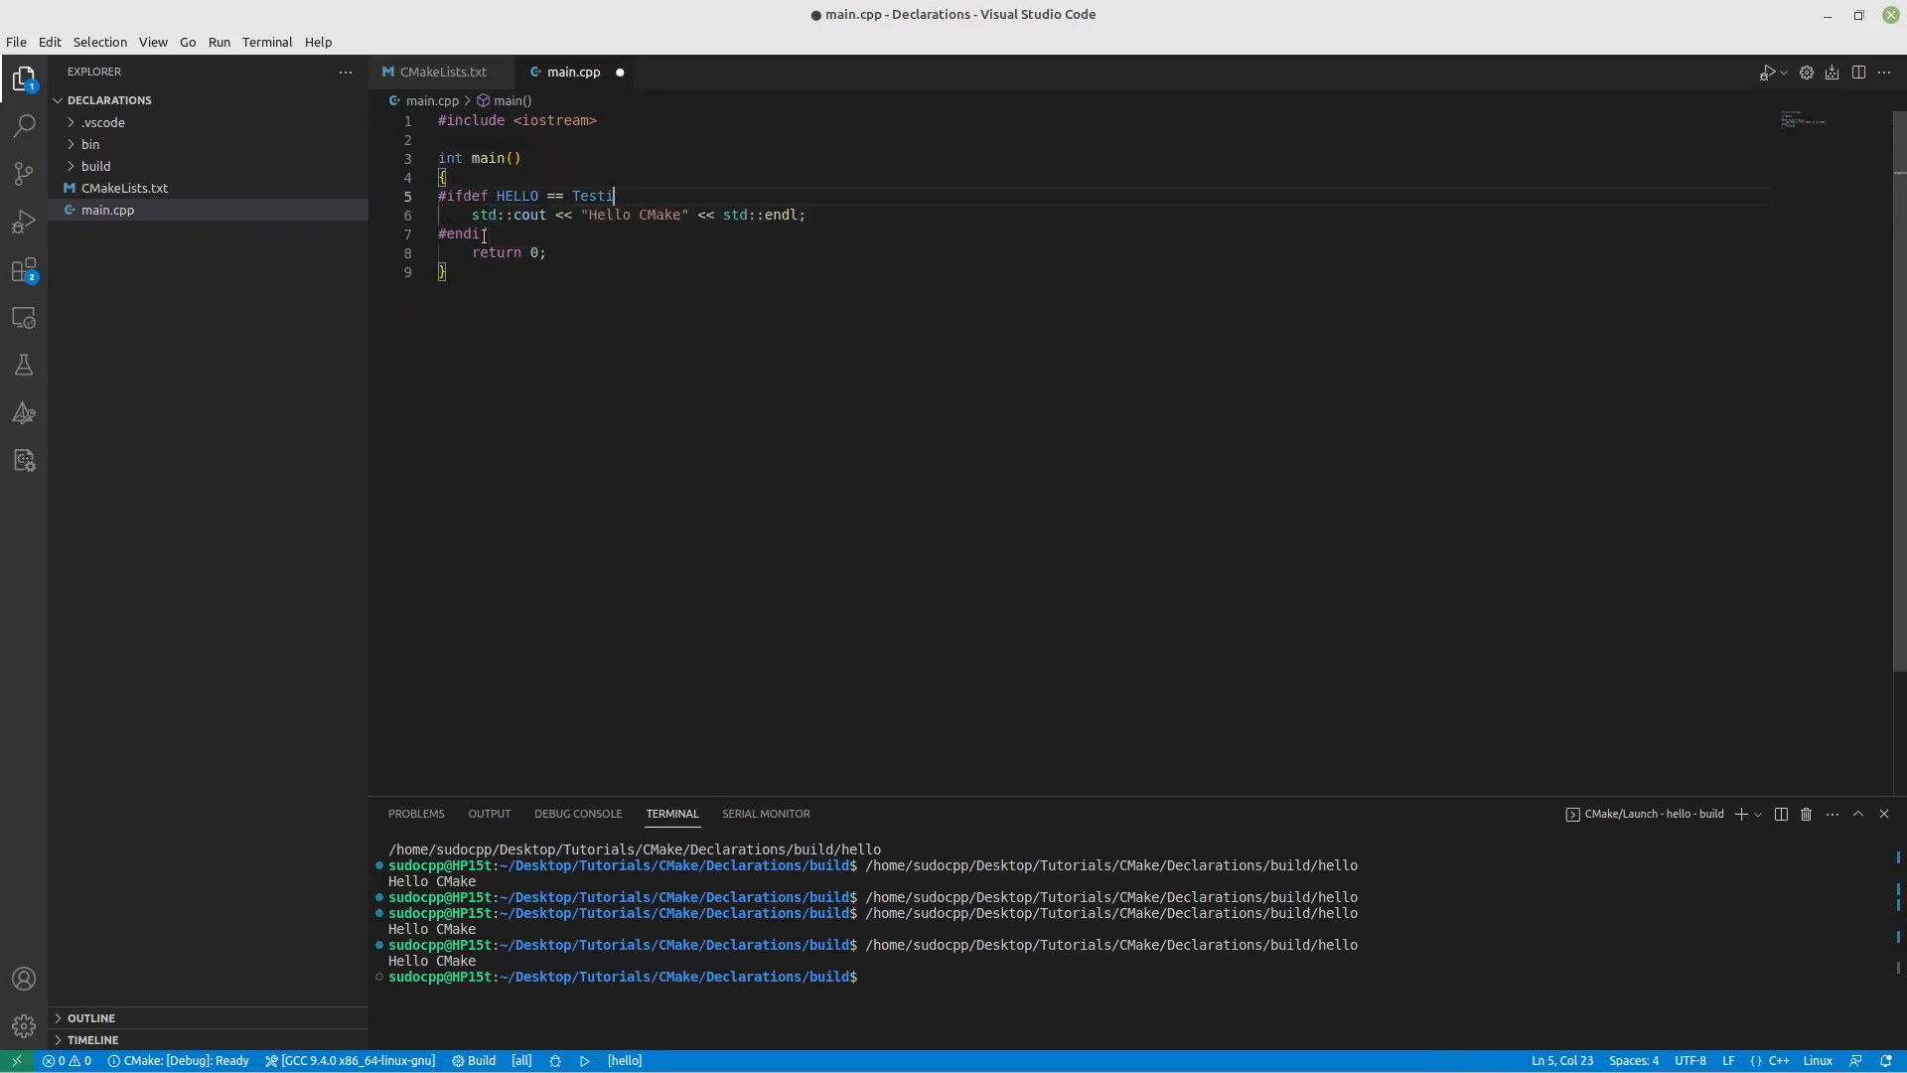
pyautogui.press('BackSpace')
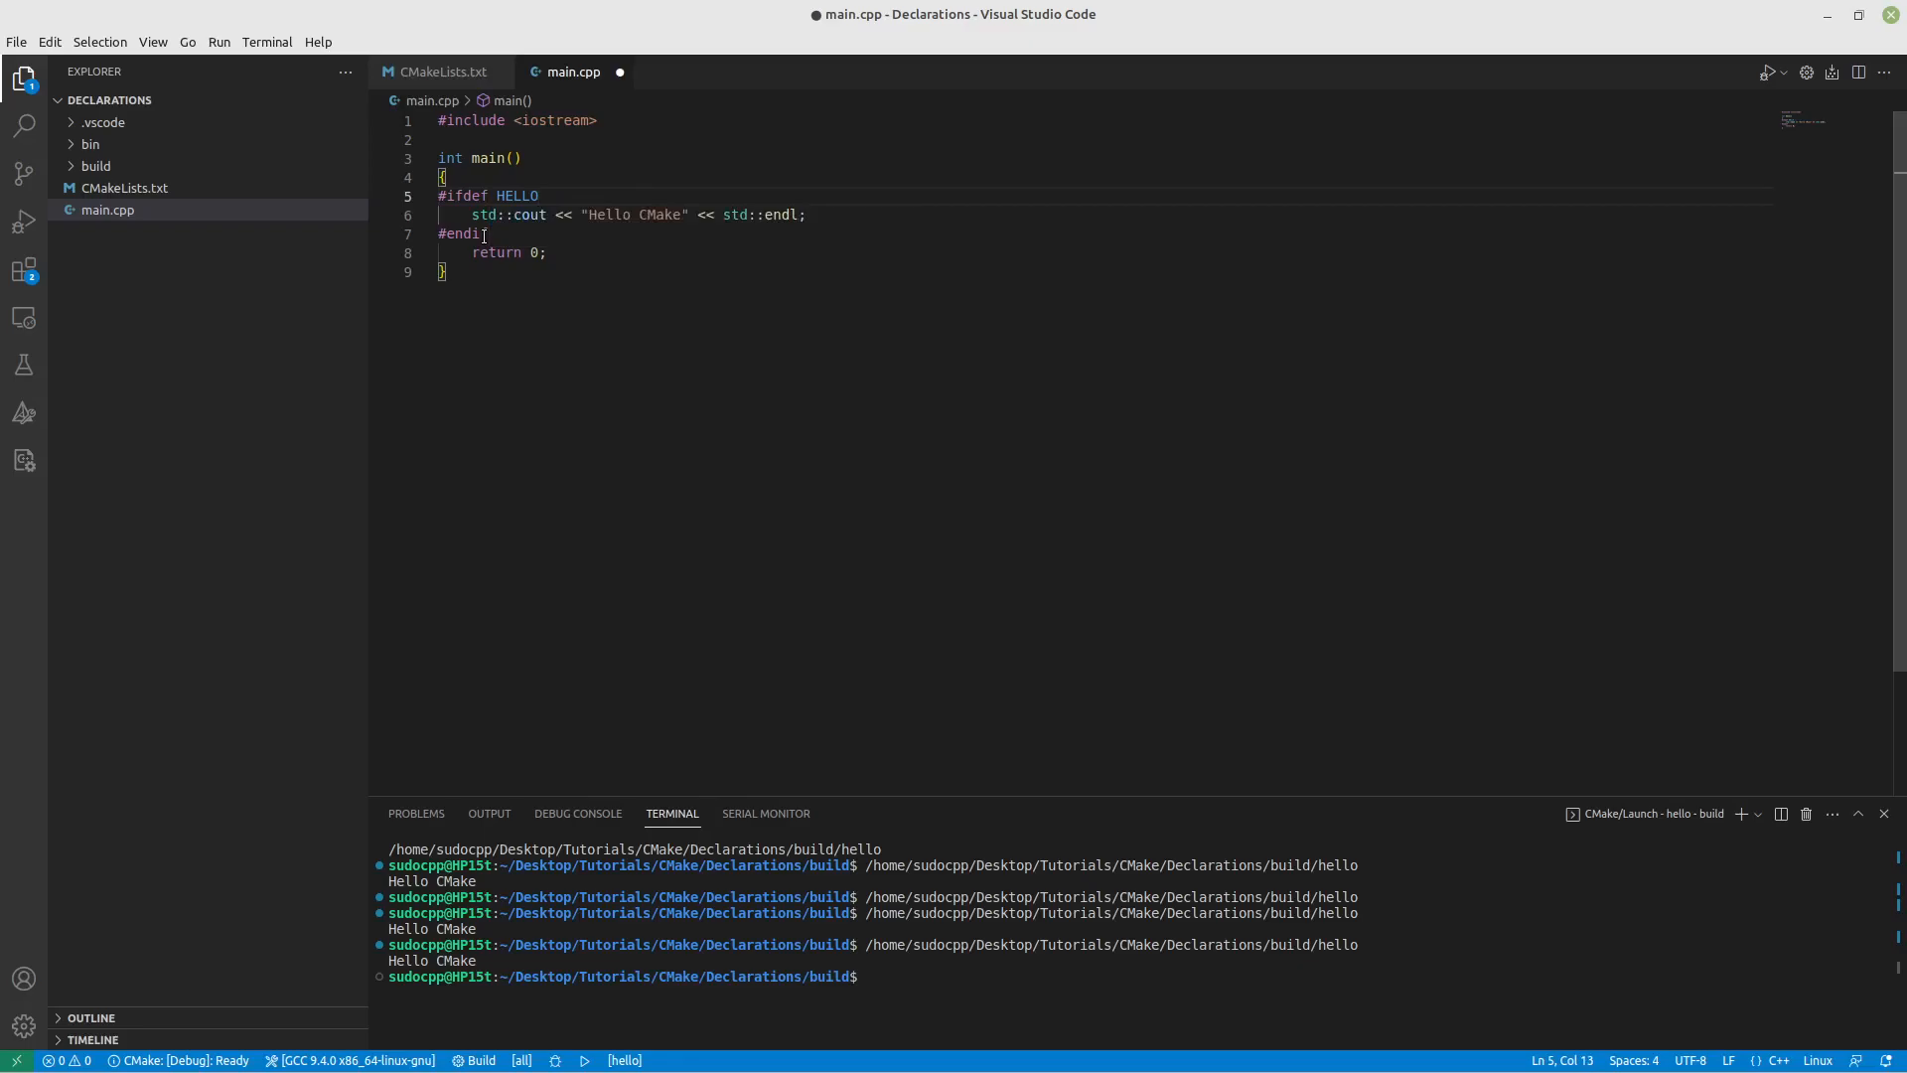
pyautogui.click(441, 71)
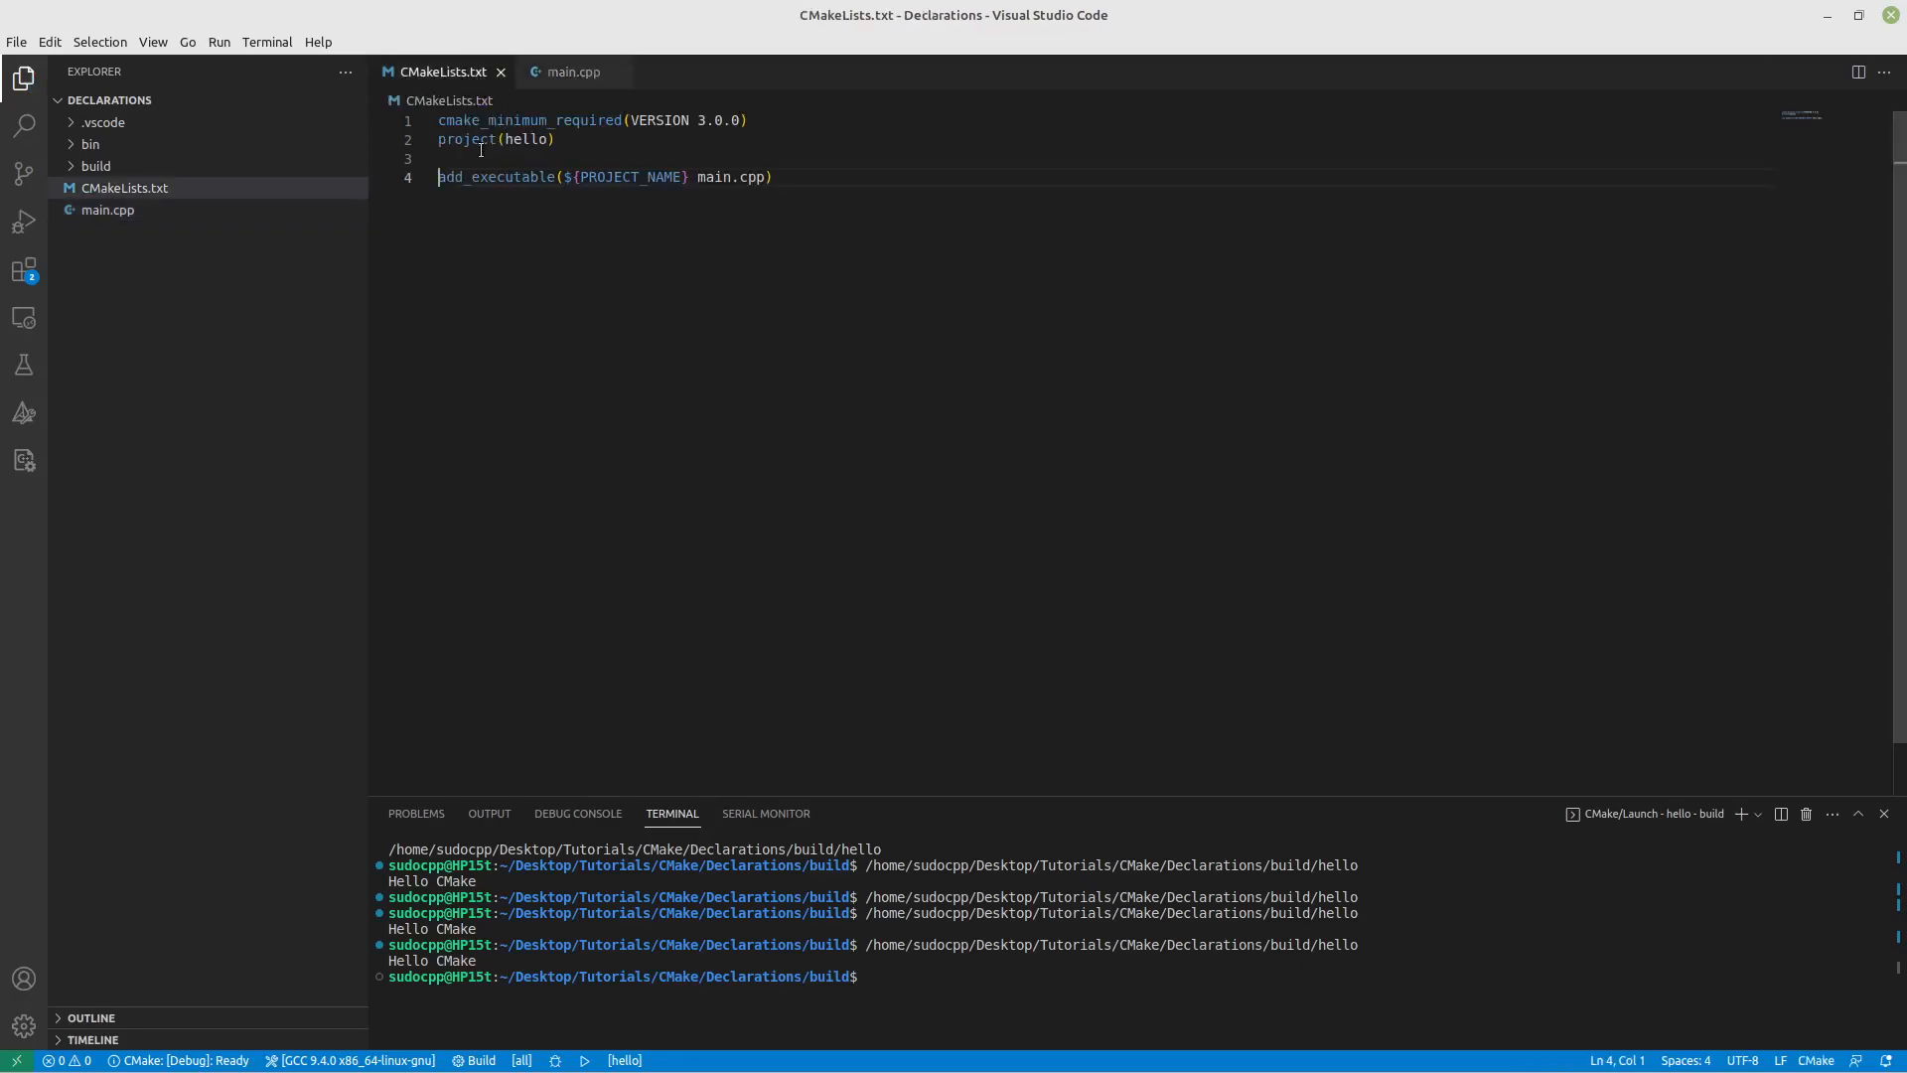
# Step: Add add_compile_definitions(HELLO) to CMakeLists.txt and save to reconfigure the project
pyautogui.write('add_compile_definitions(')
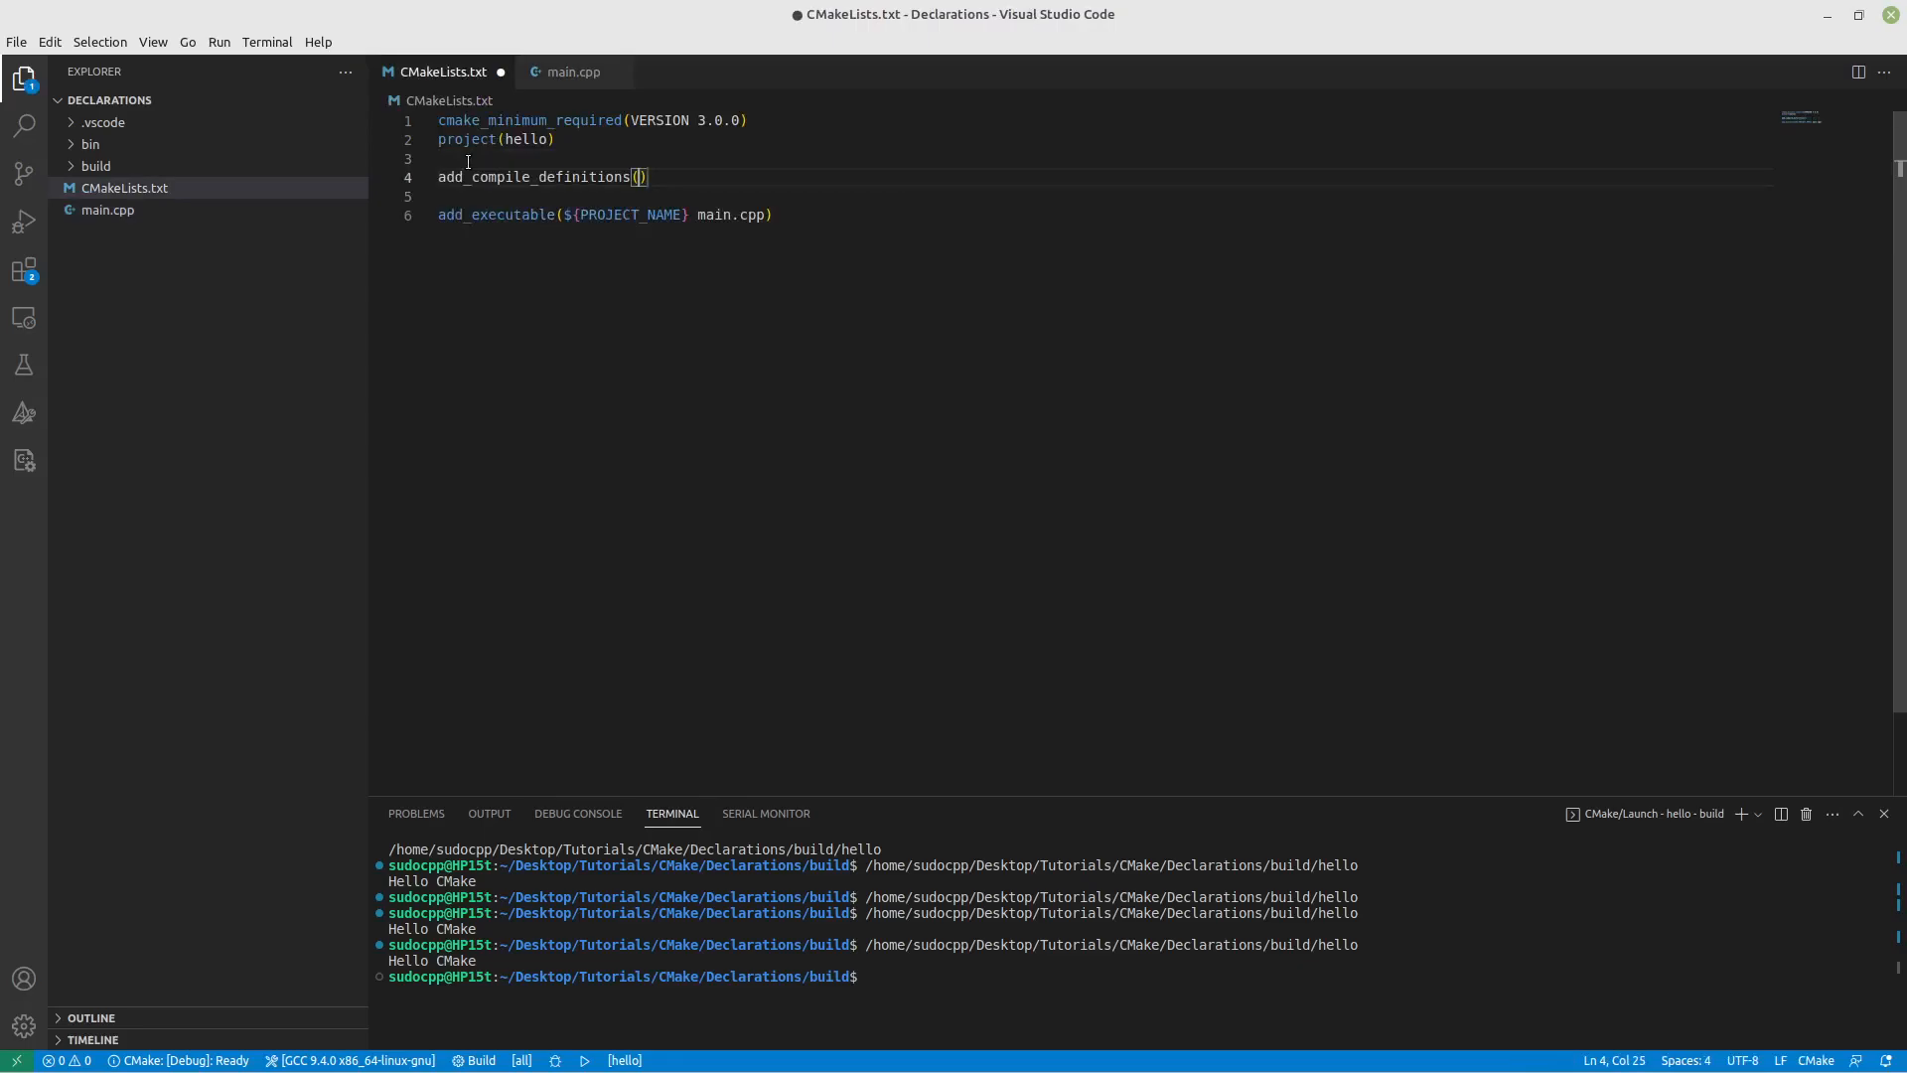
pyautogui.write('HELLO')
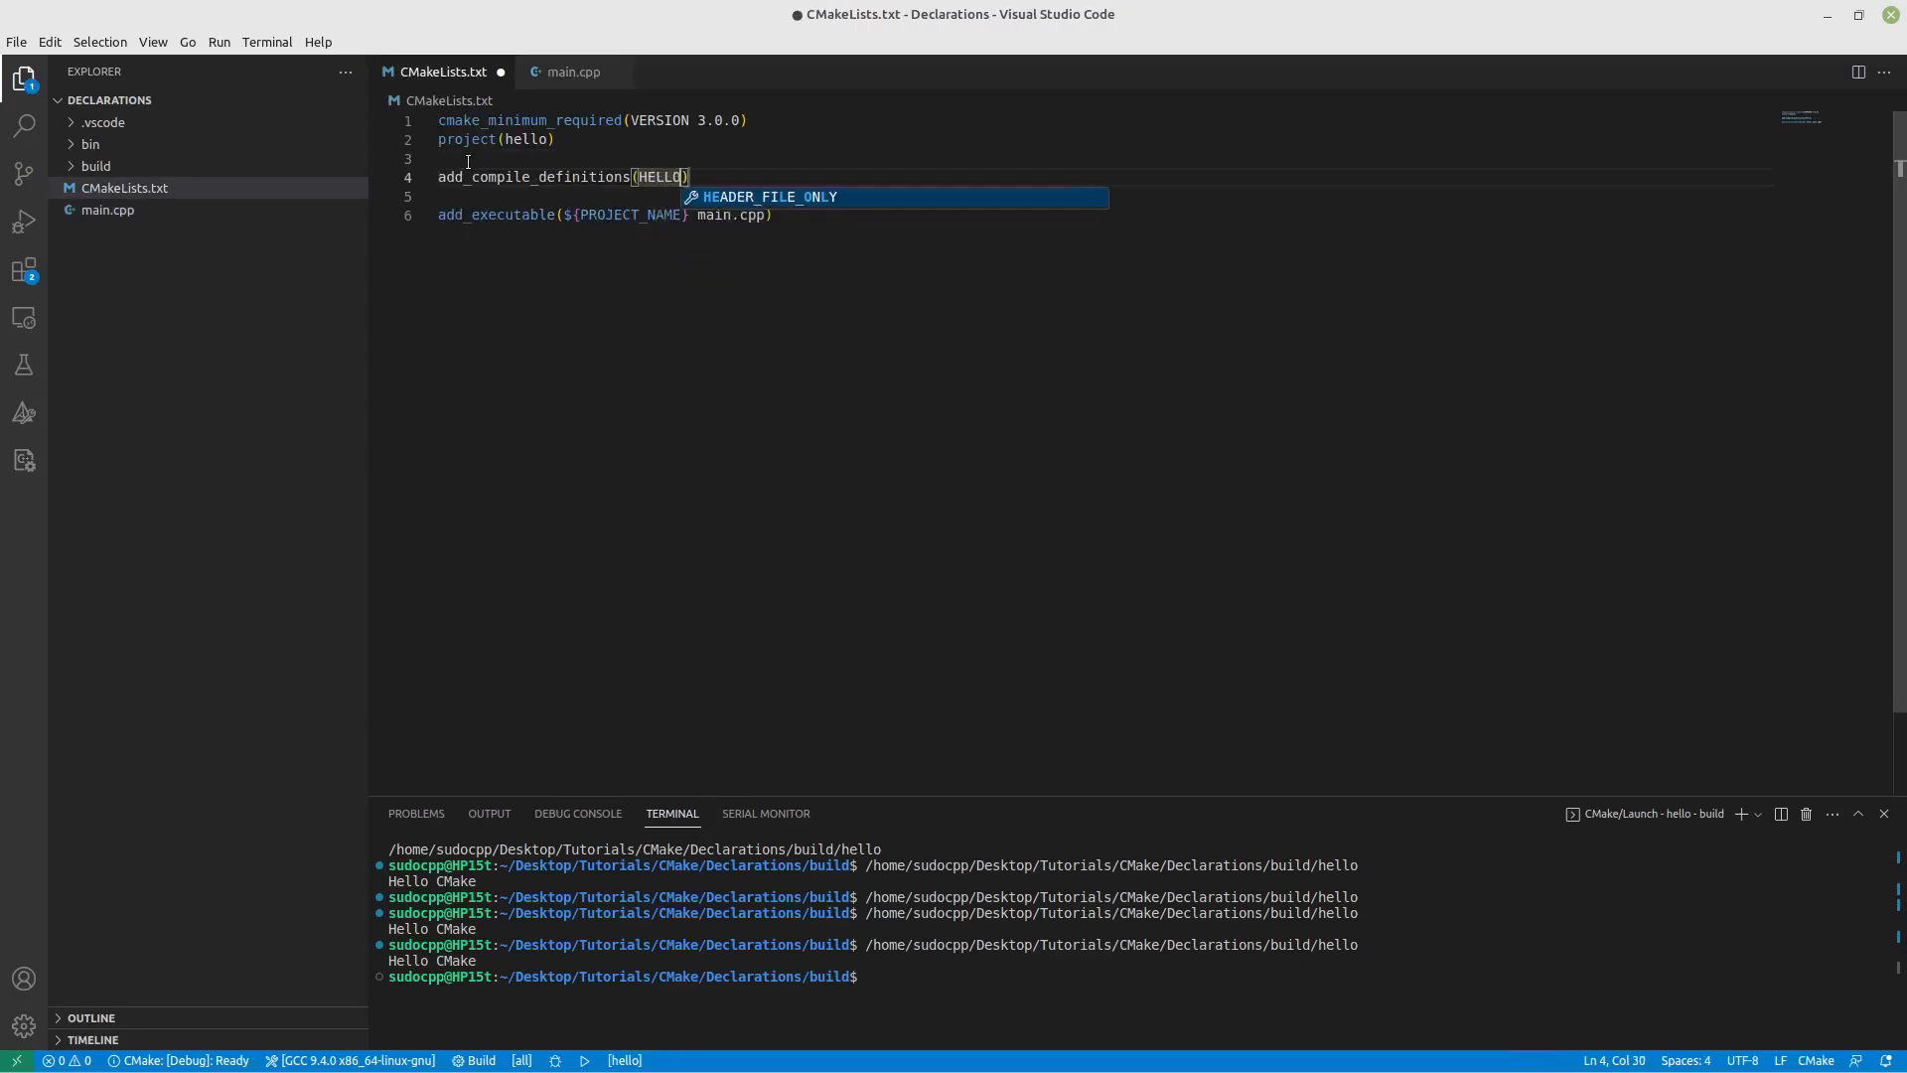
pyautogui.press('ctrl+s')
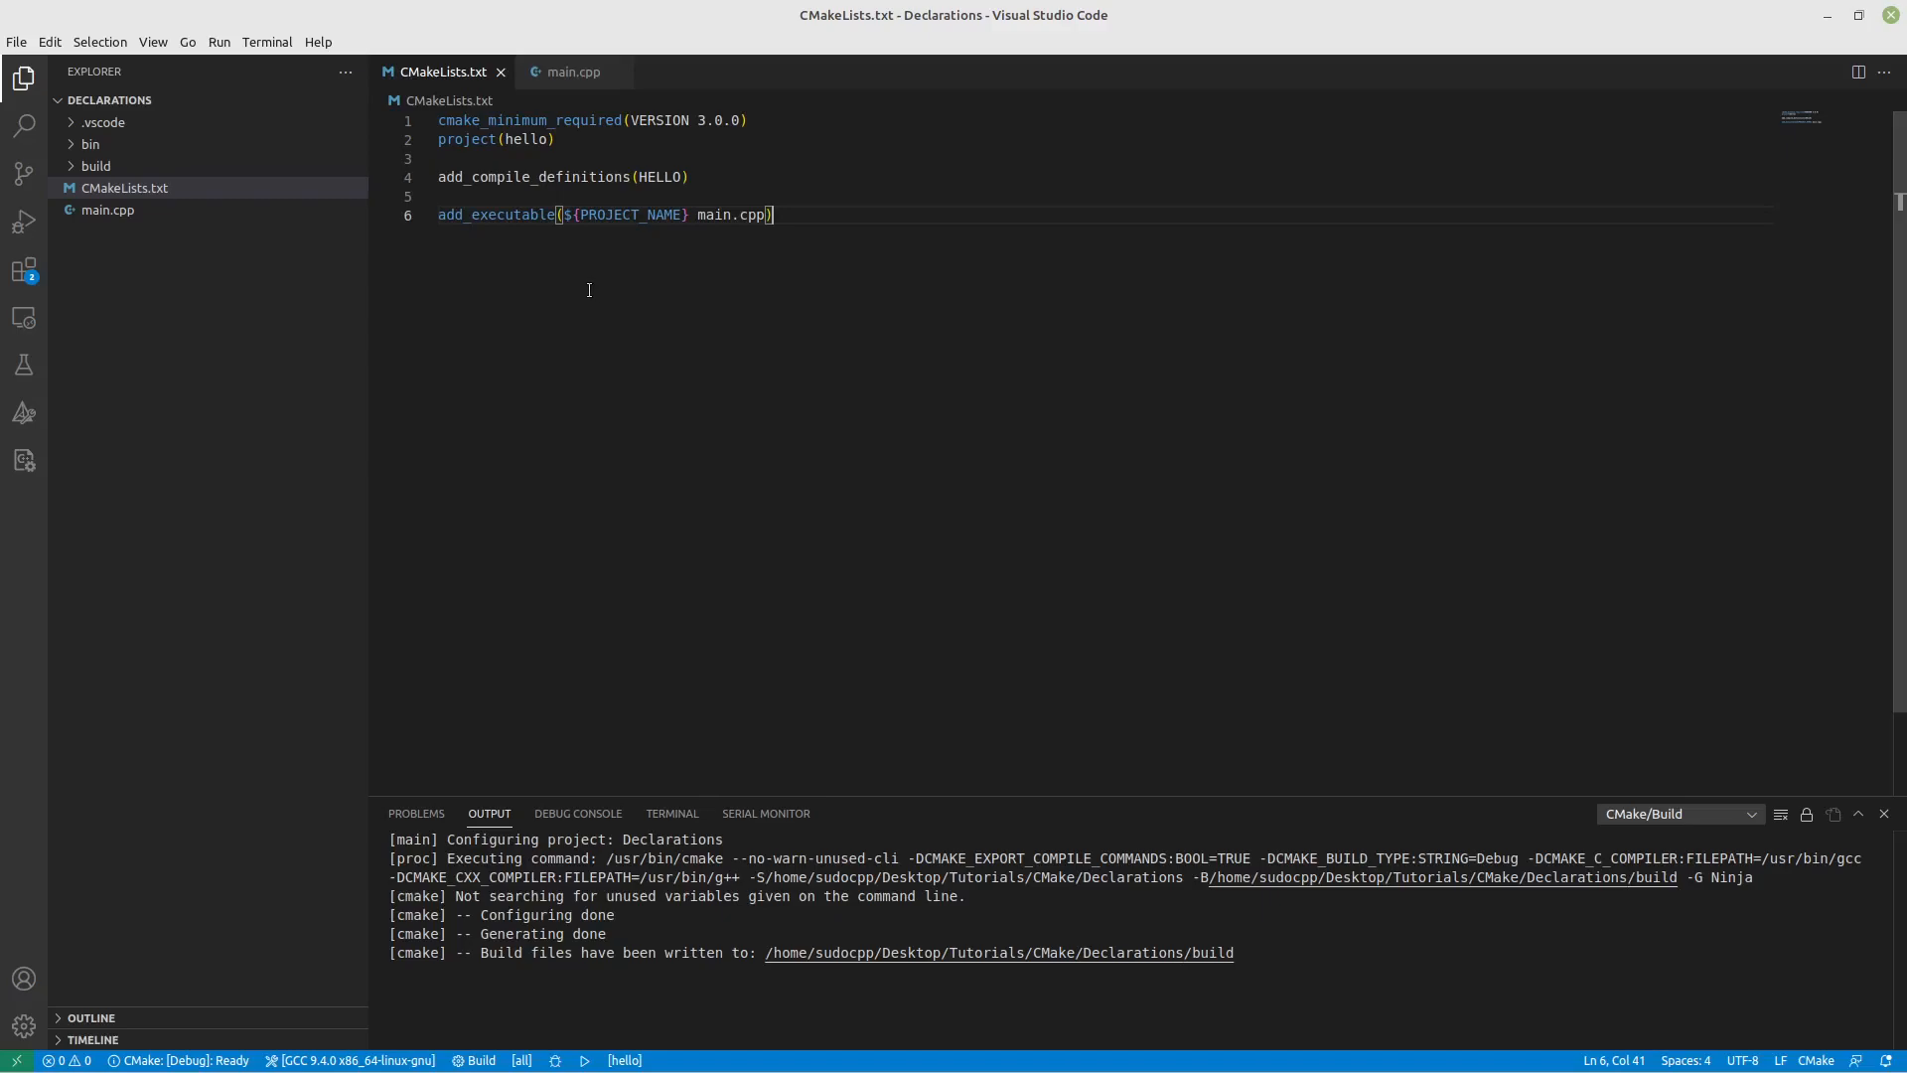
pyautogui.click(572, 71)
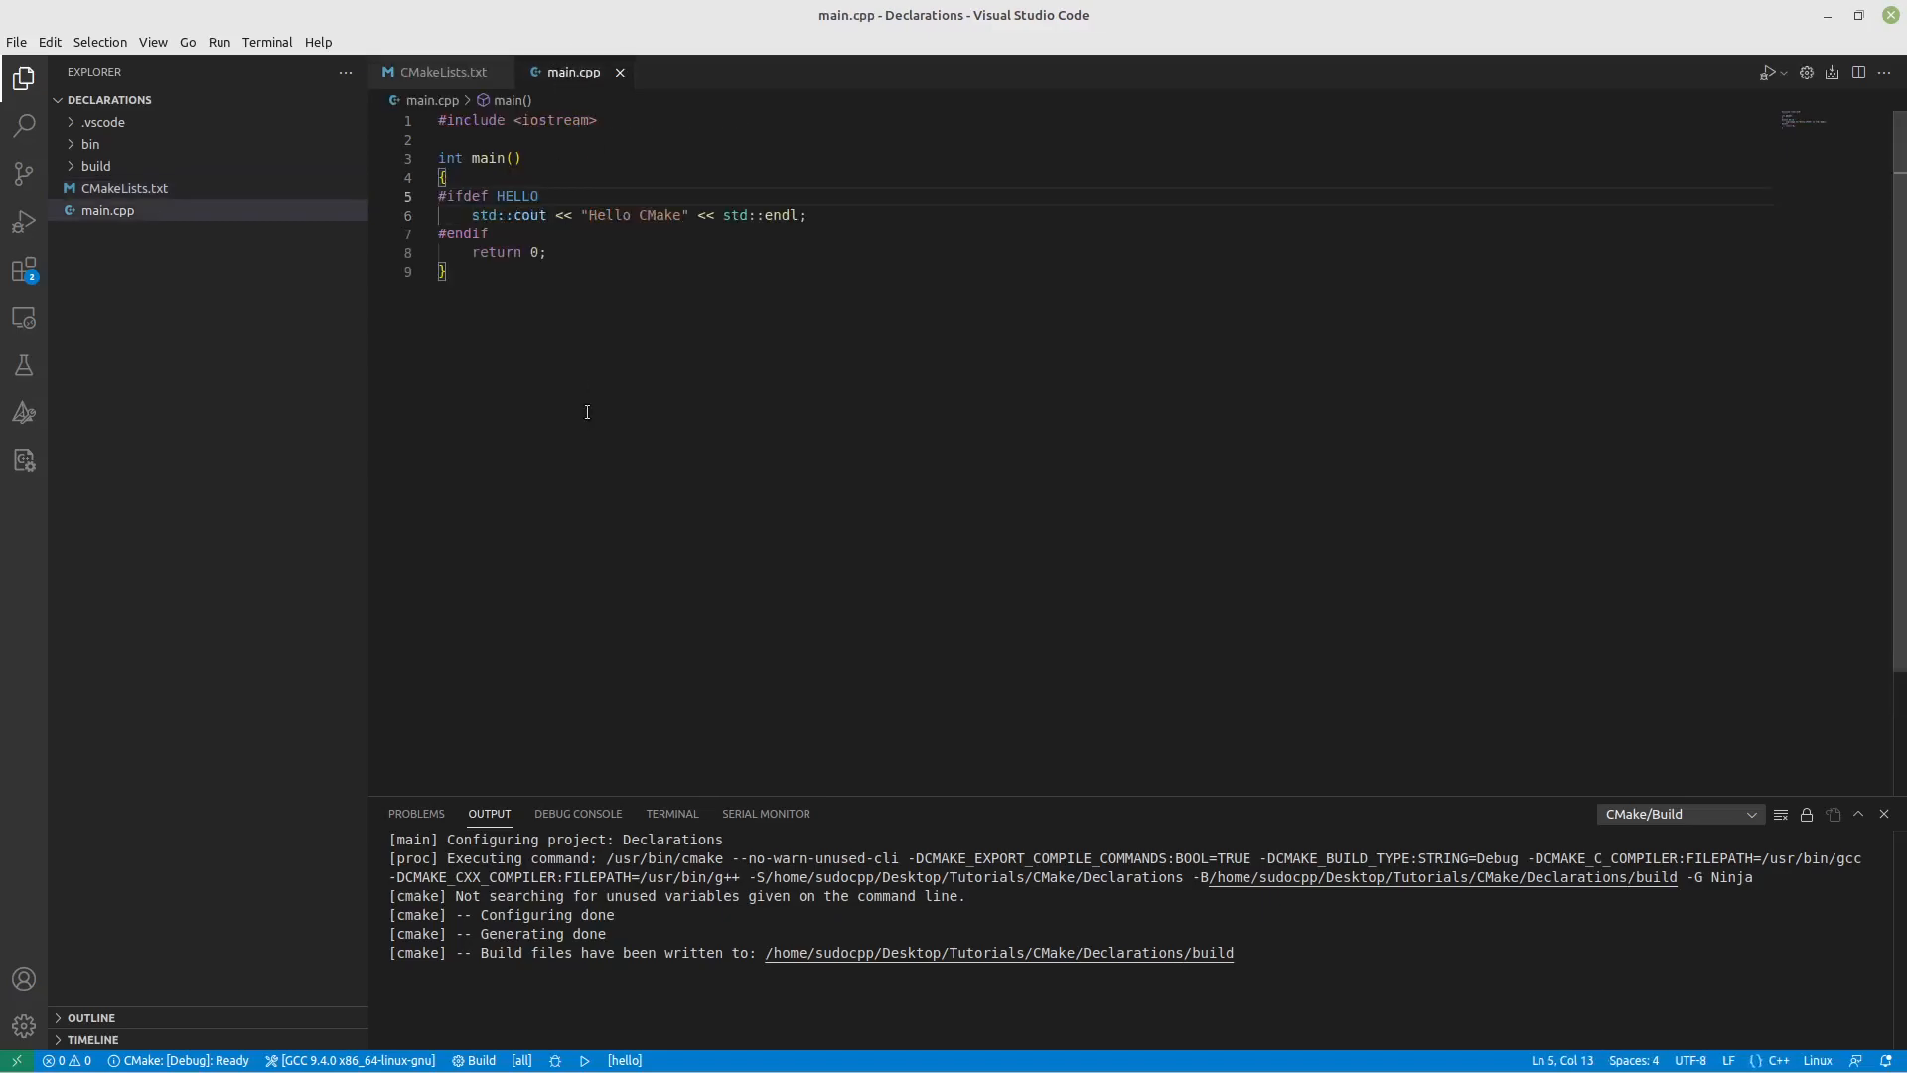
pyautogui.moveTo(961, 71)
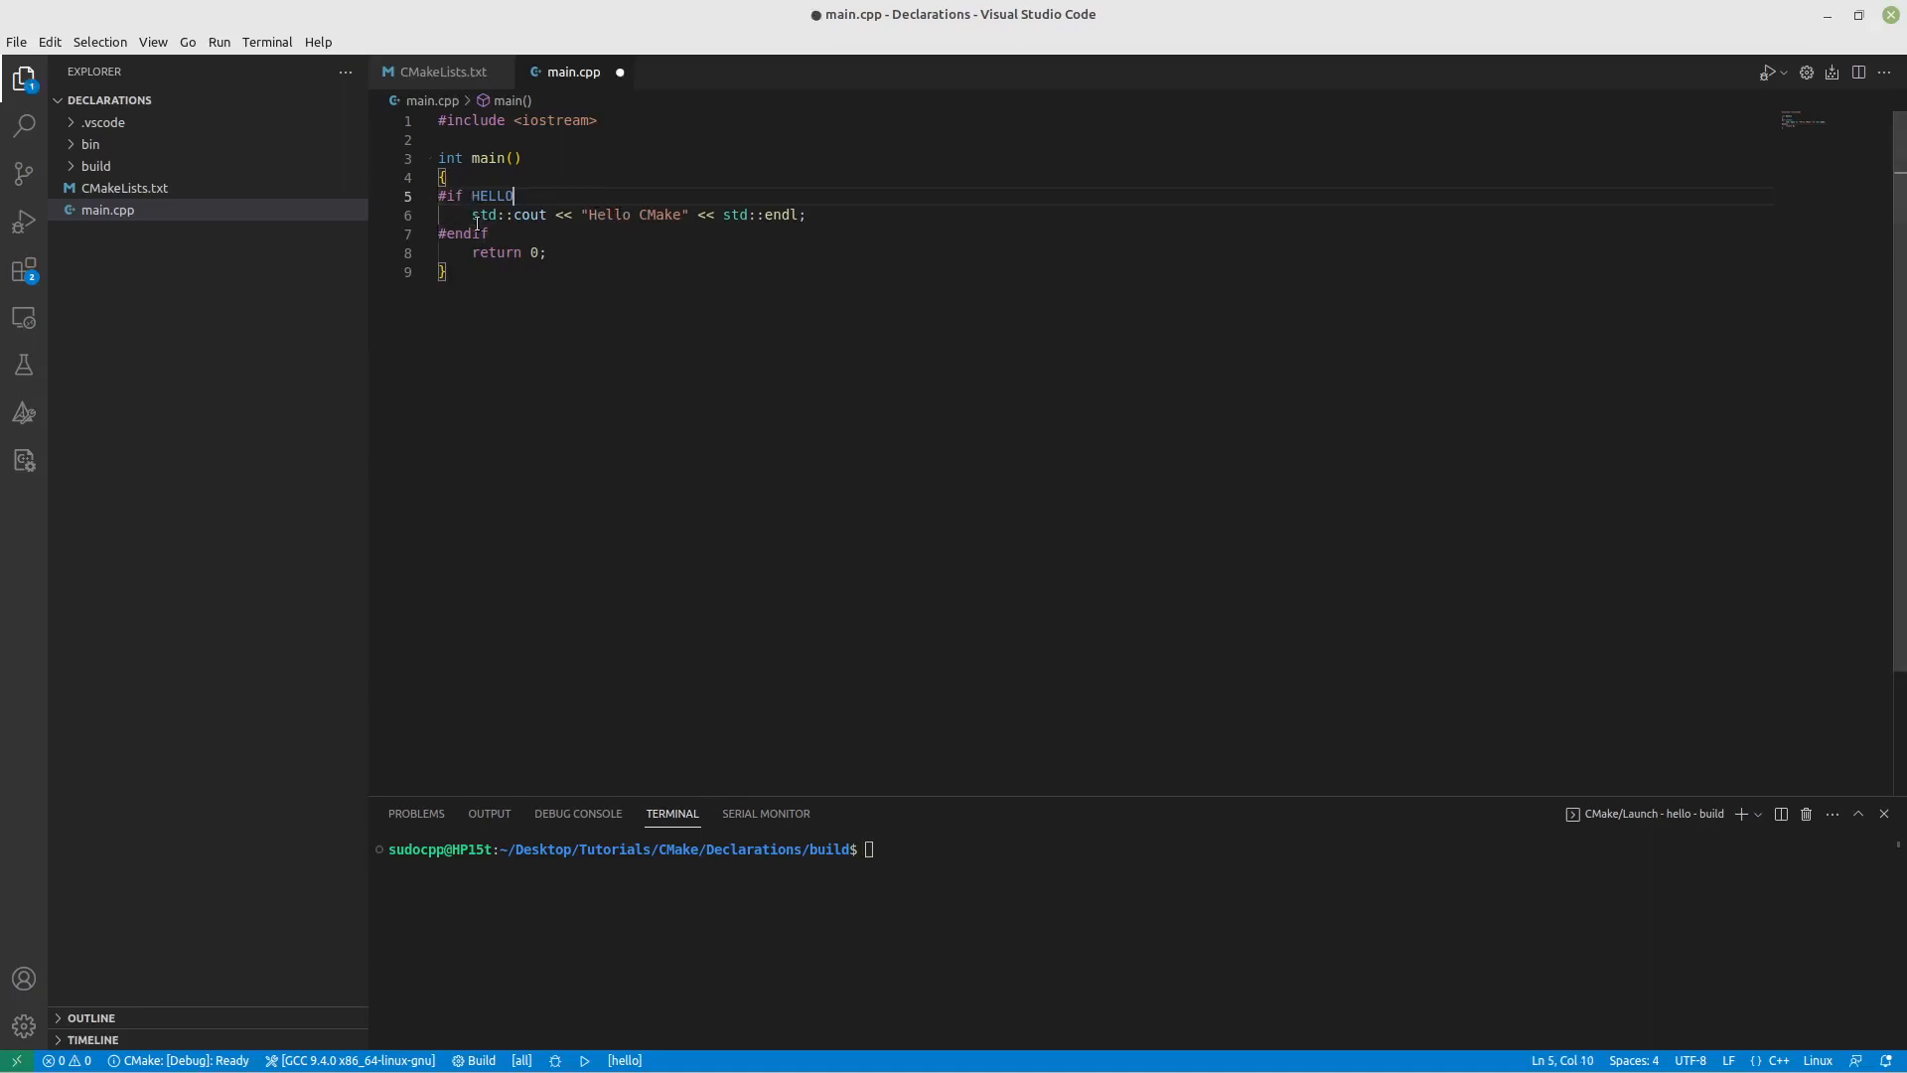
# Step: Change the check to #if HELLO == Testing, save, and rerun hello with no output
pyautogui.write('== Testing')
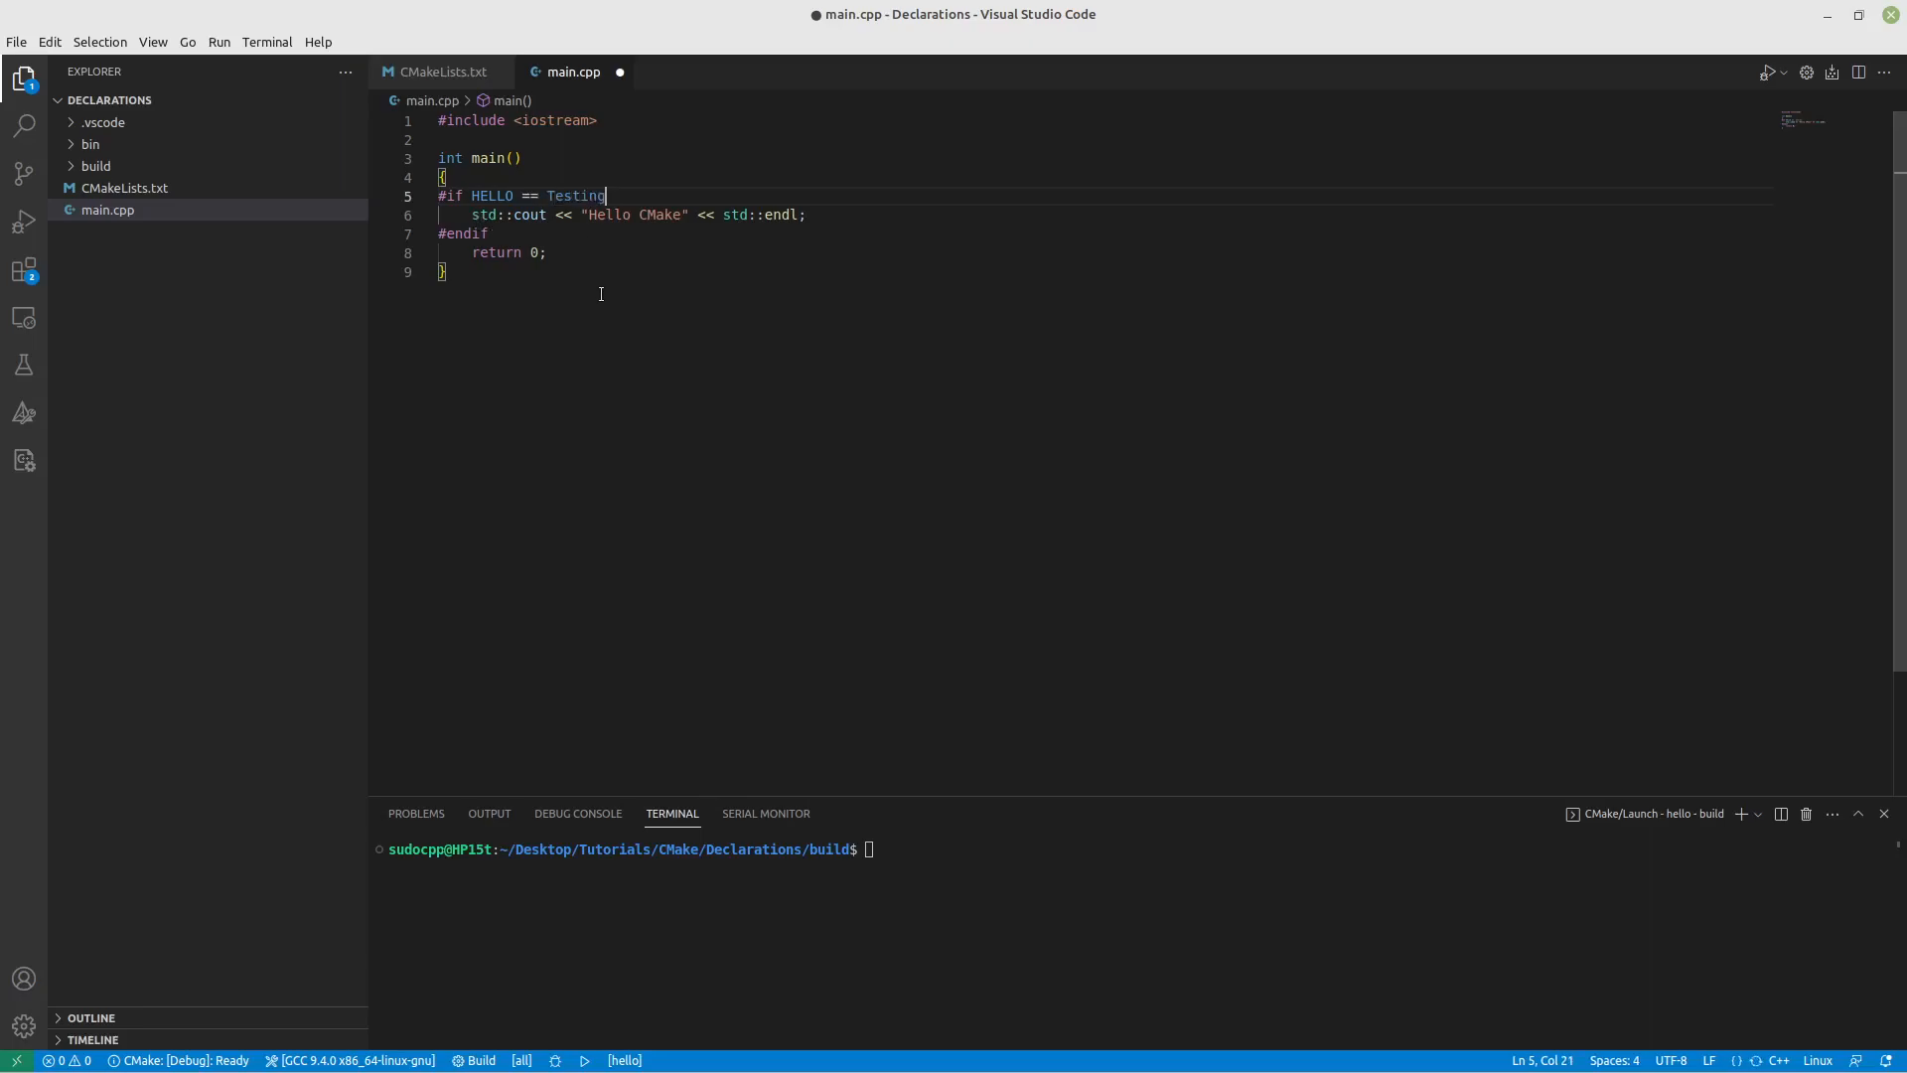
pyautogui.press('ctrl+s')
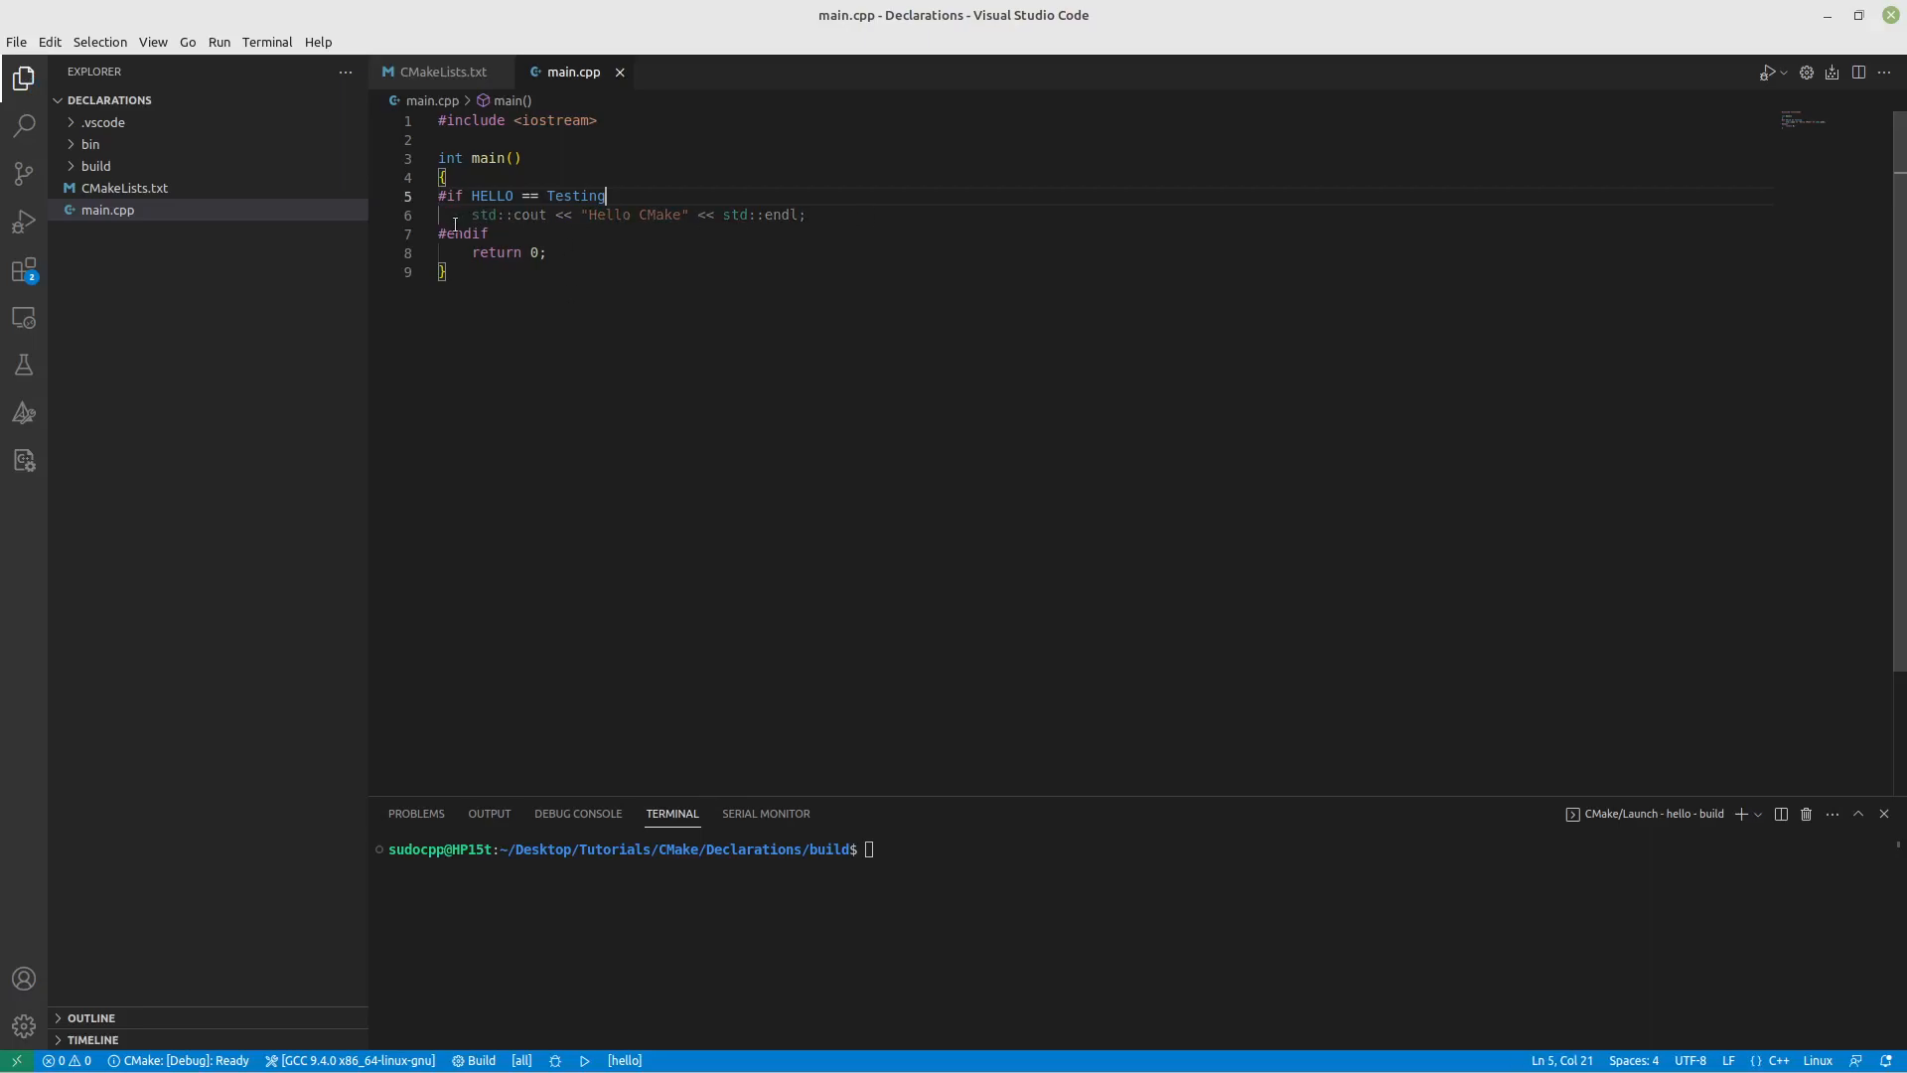
pyautogui.click(589, 1060)
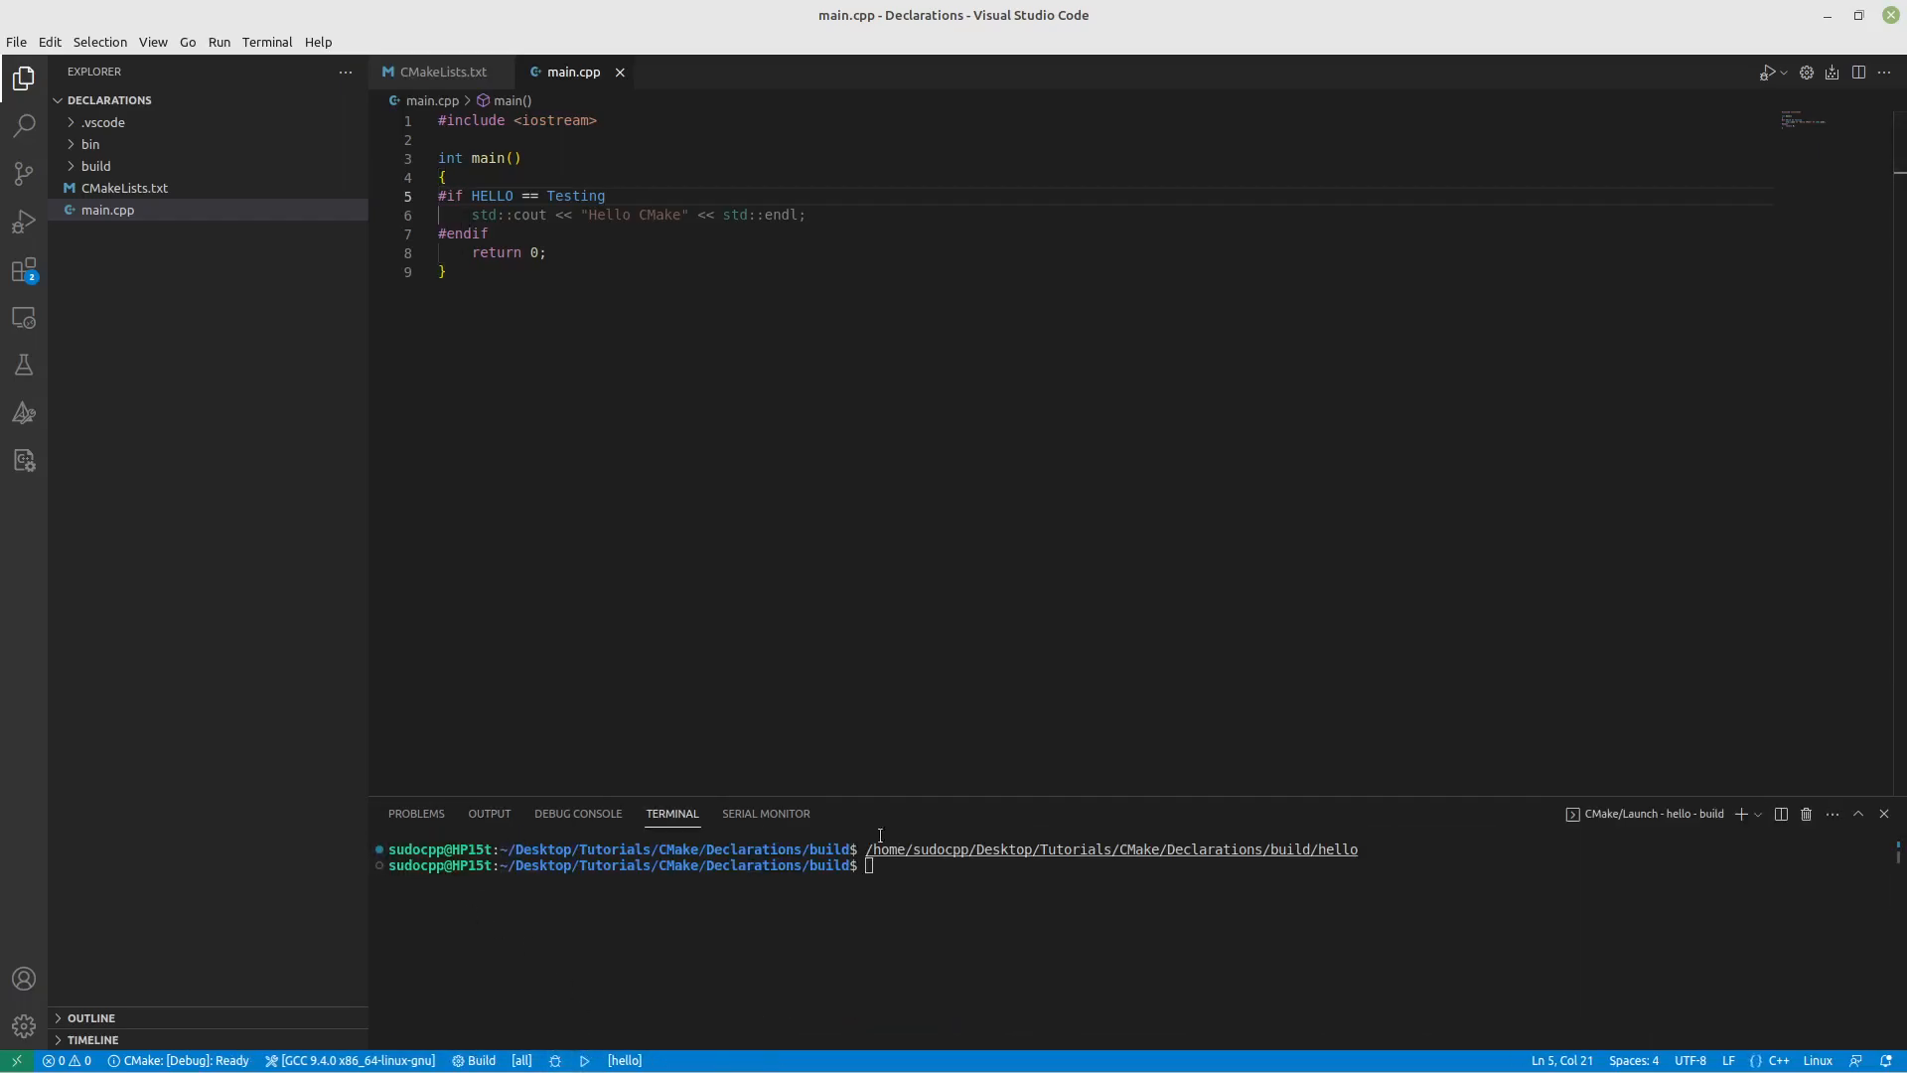
pyautogui.click(441, 72)
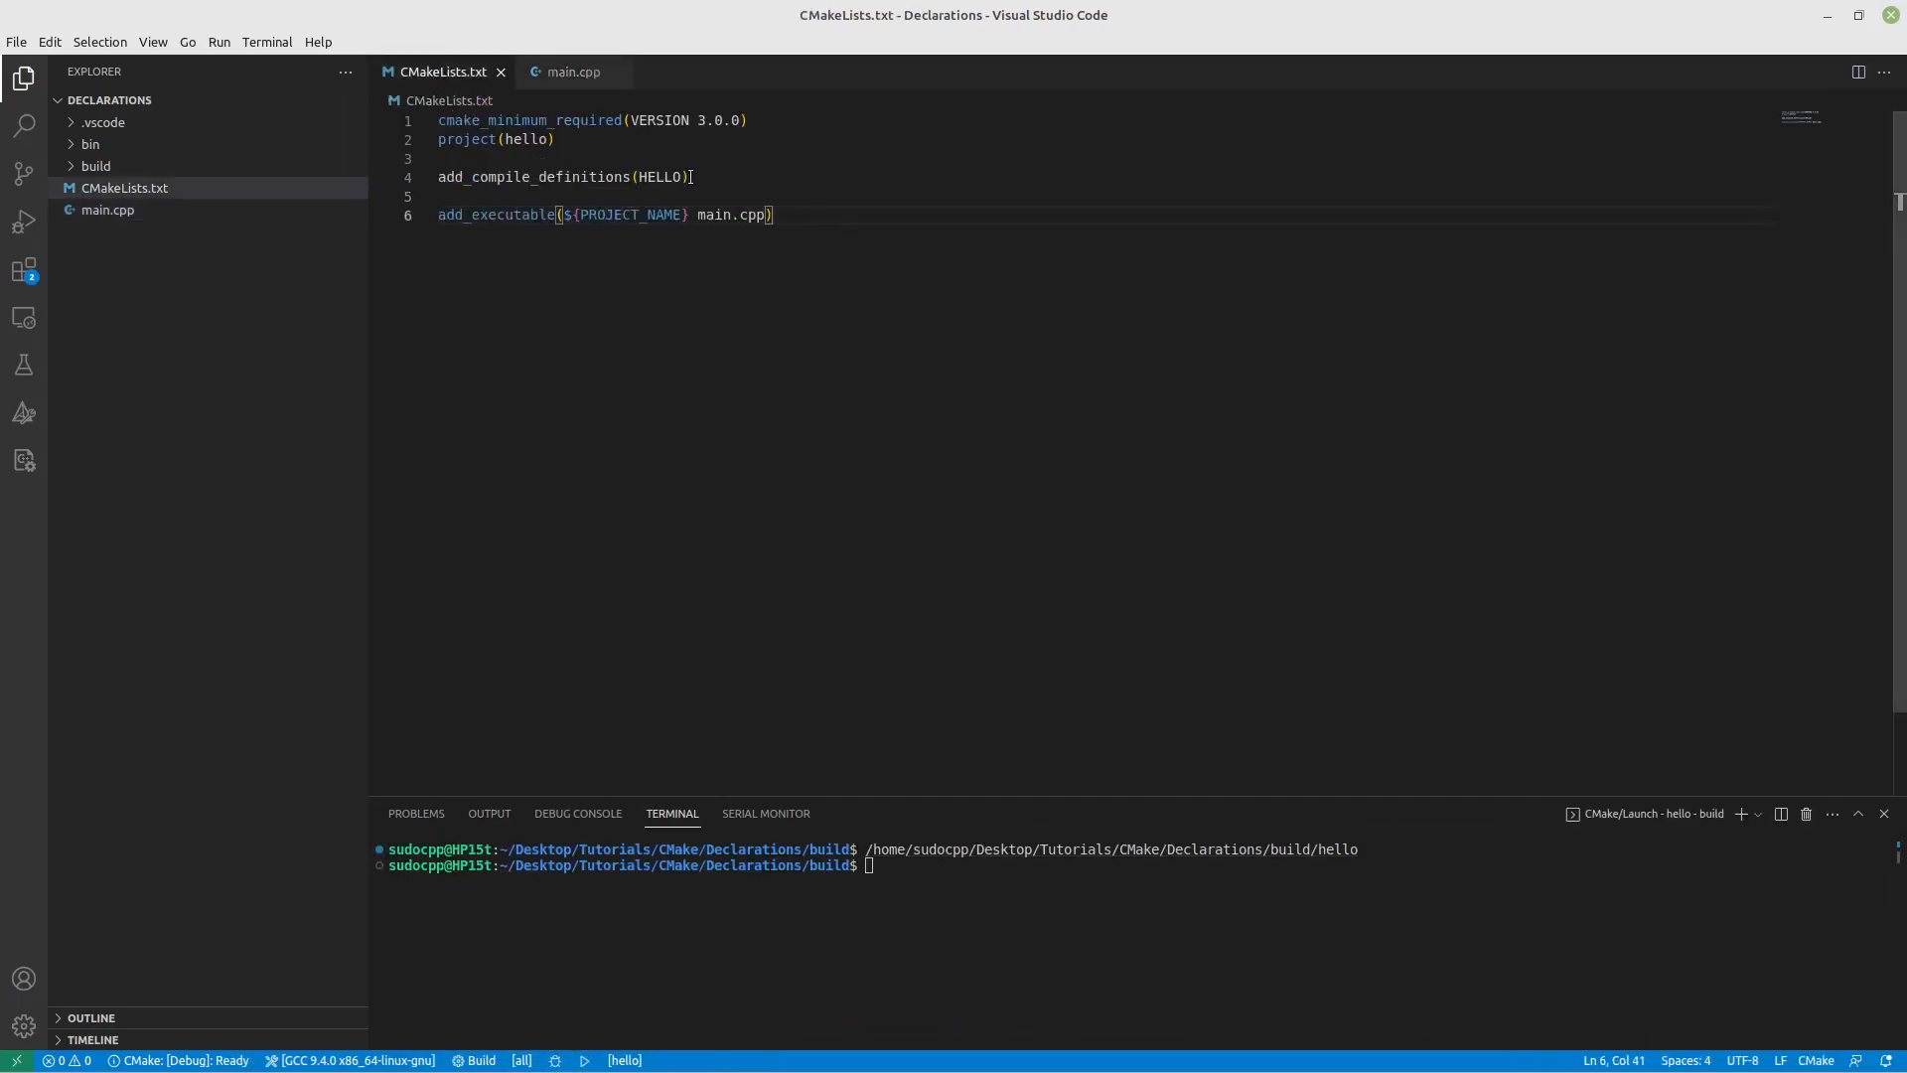
# Step: Change the definition to add_compile_definitions(HELLO=Testing) and rerun hello to print Hello CMake
pyautogui.write('=')
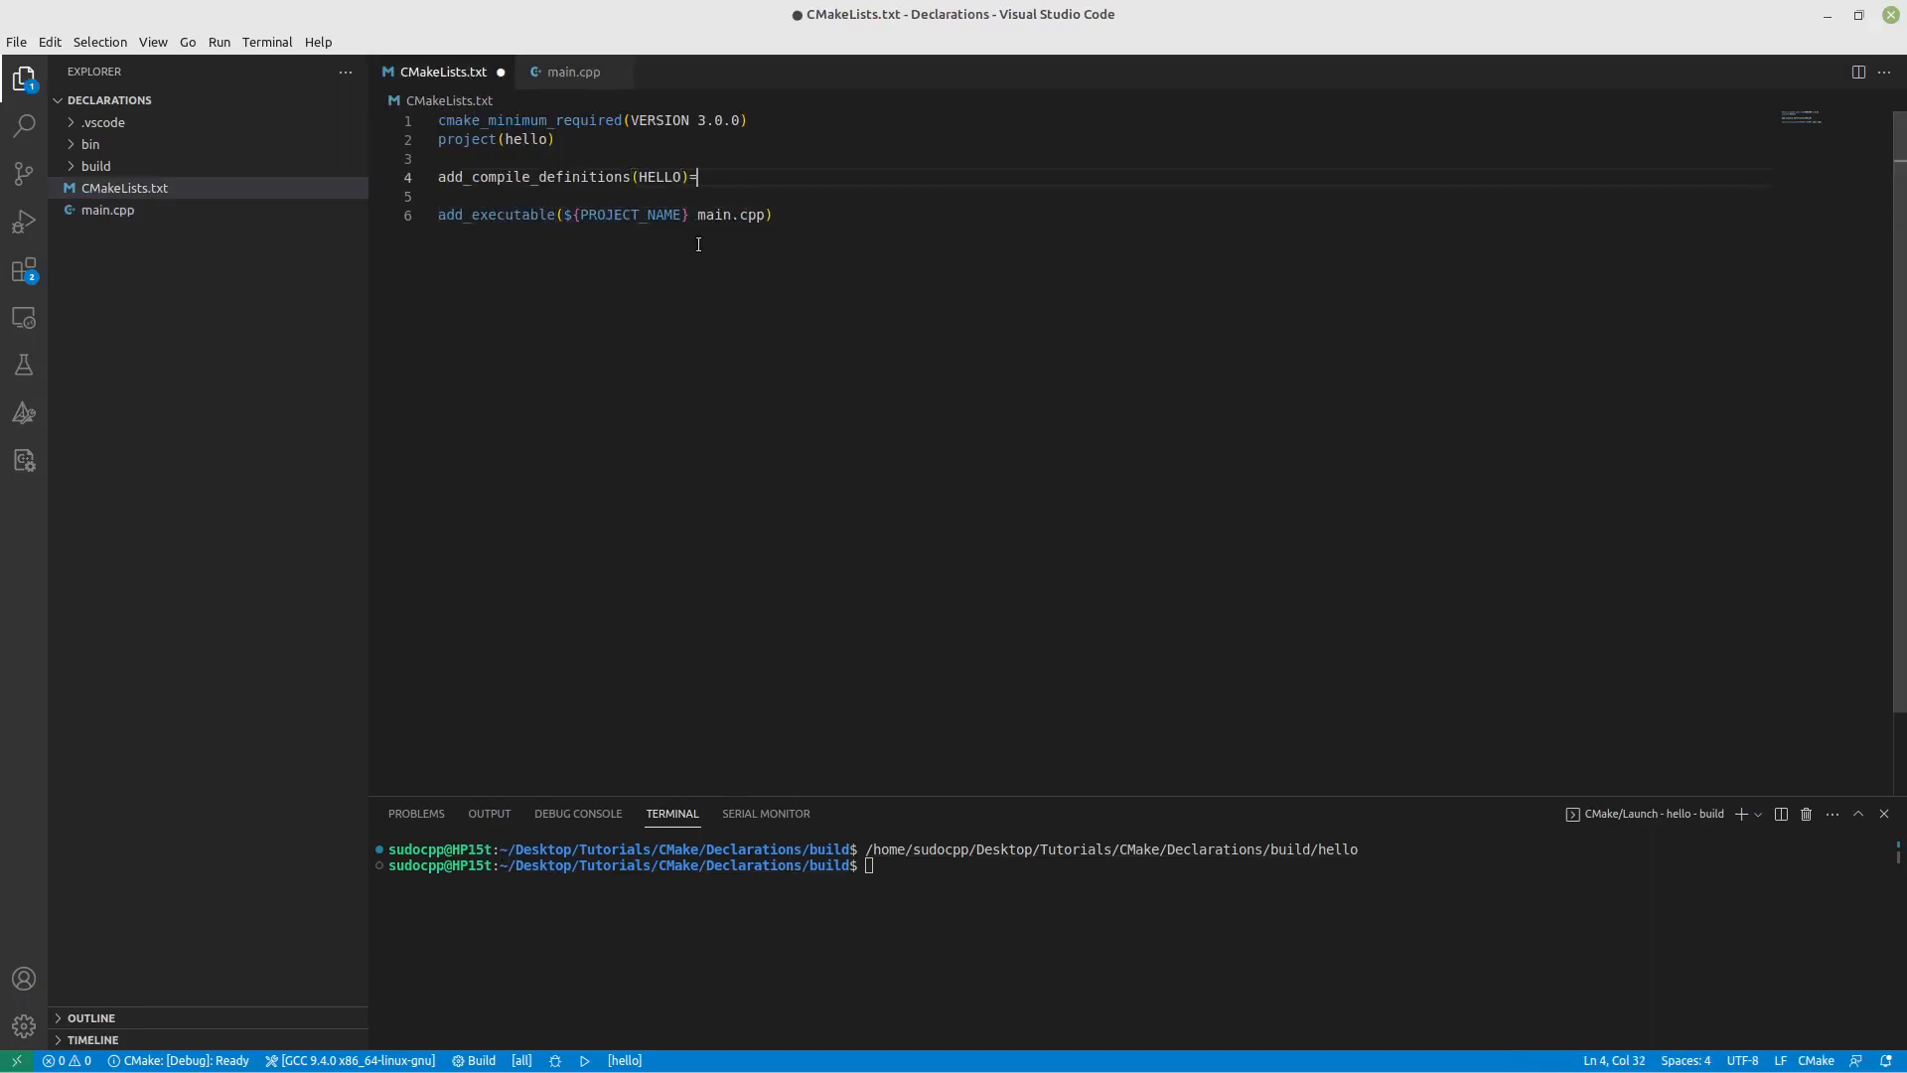
pyautogui.press('Backspace')
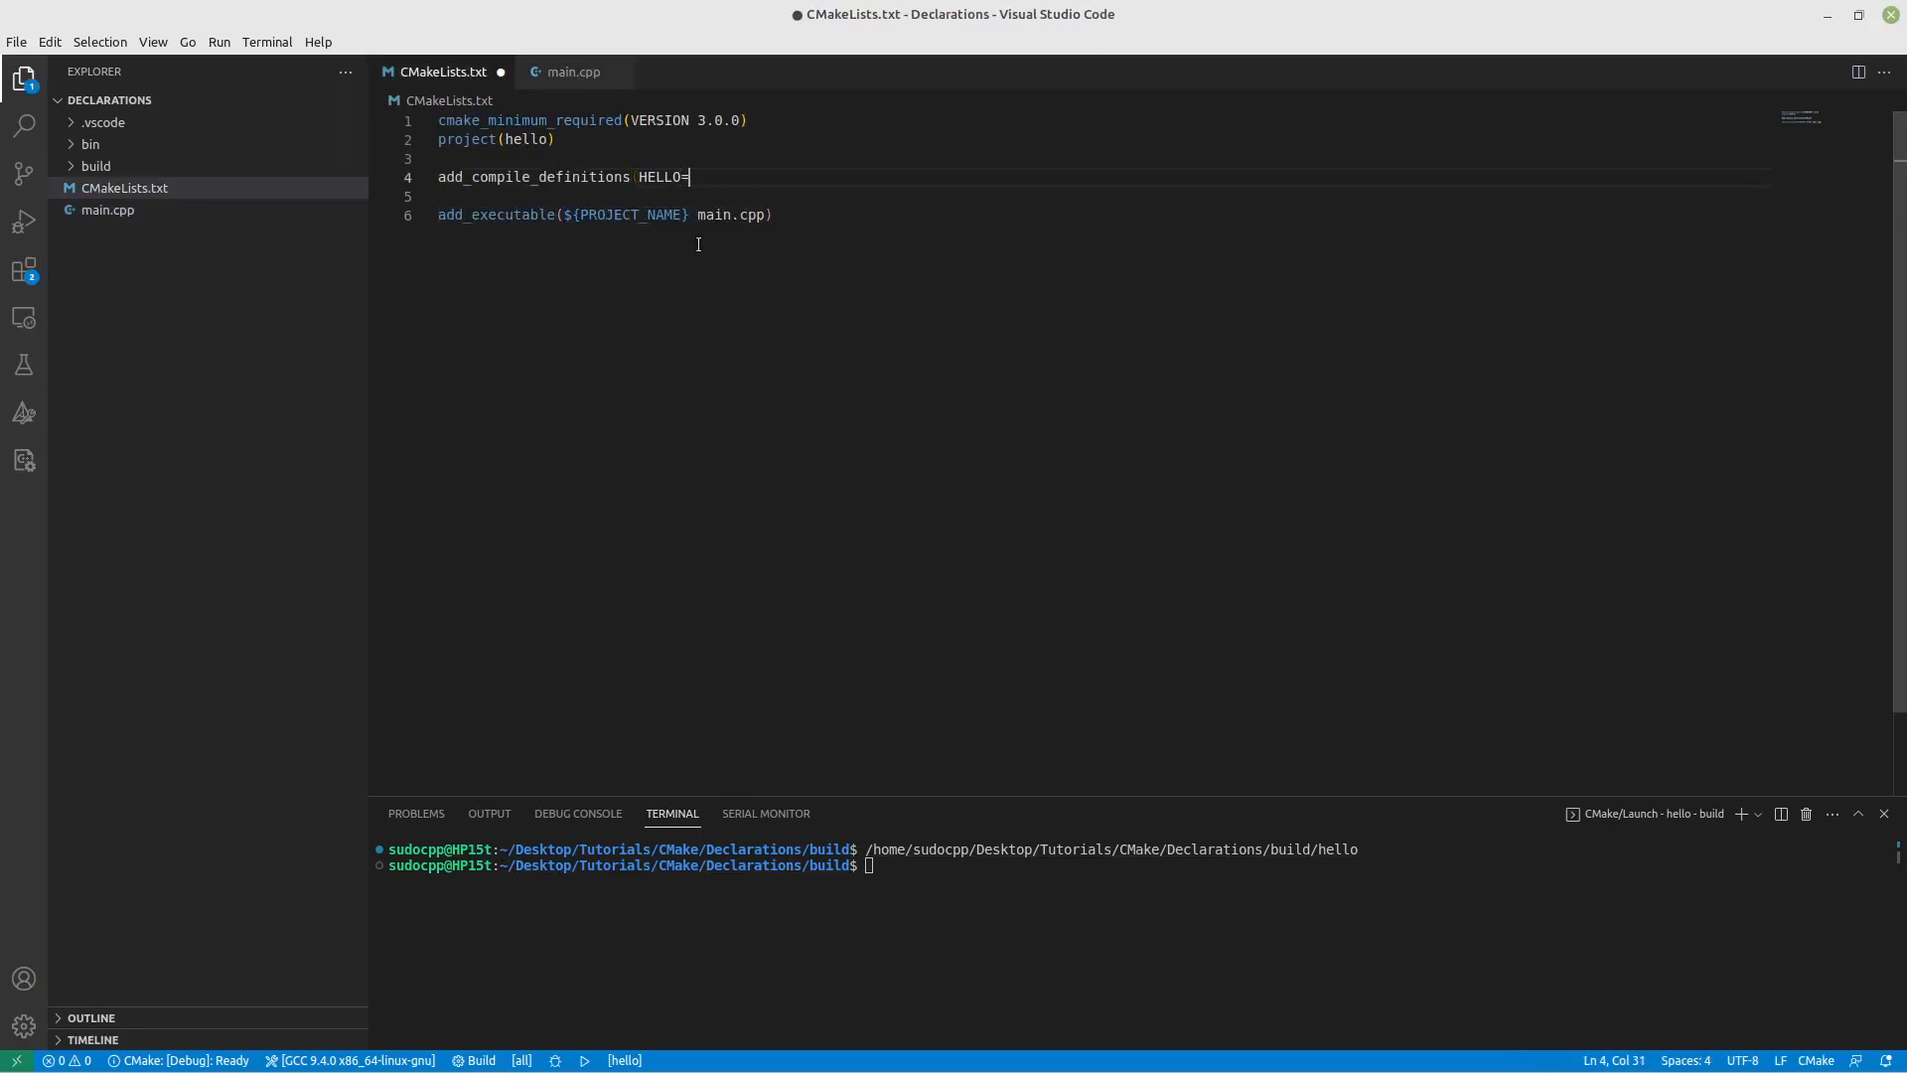
pyautogui.write('Testing)')
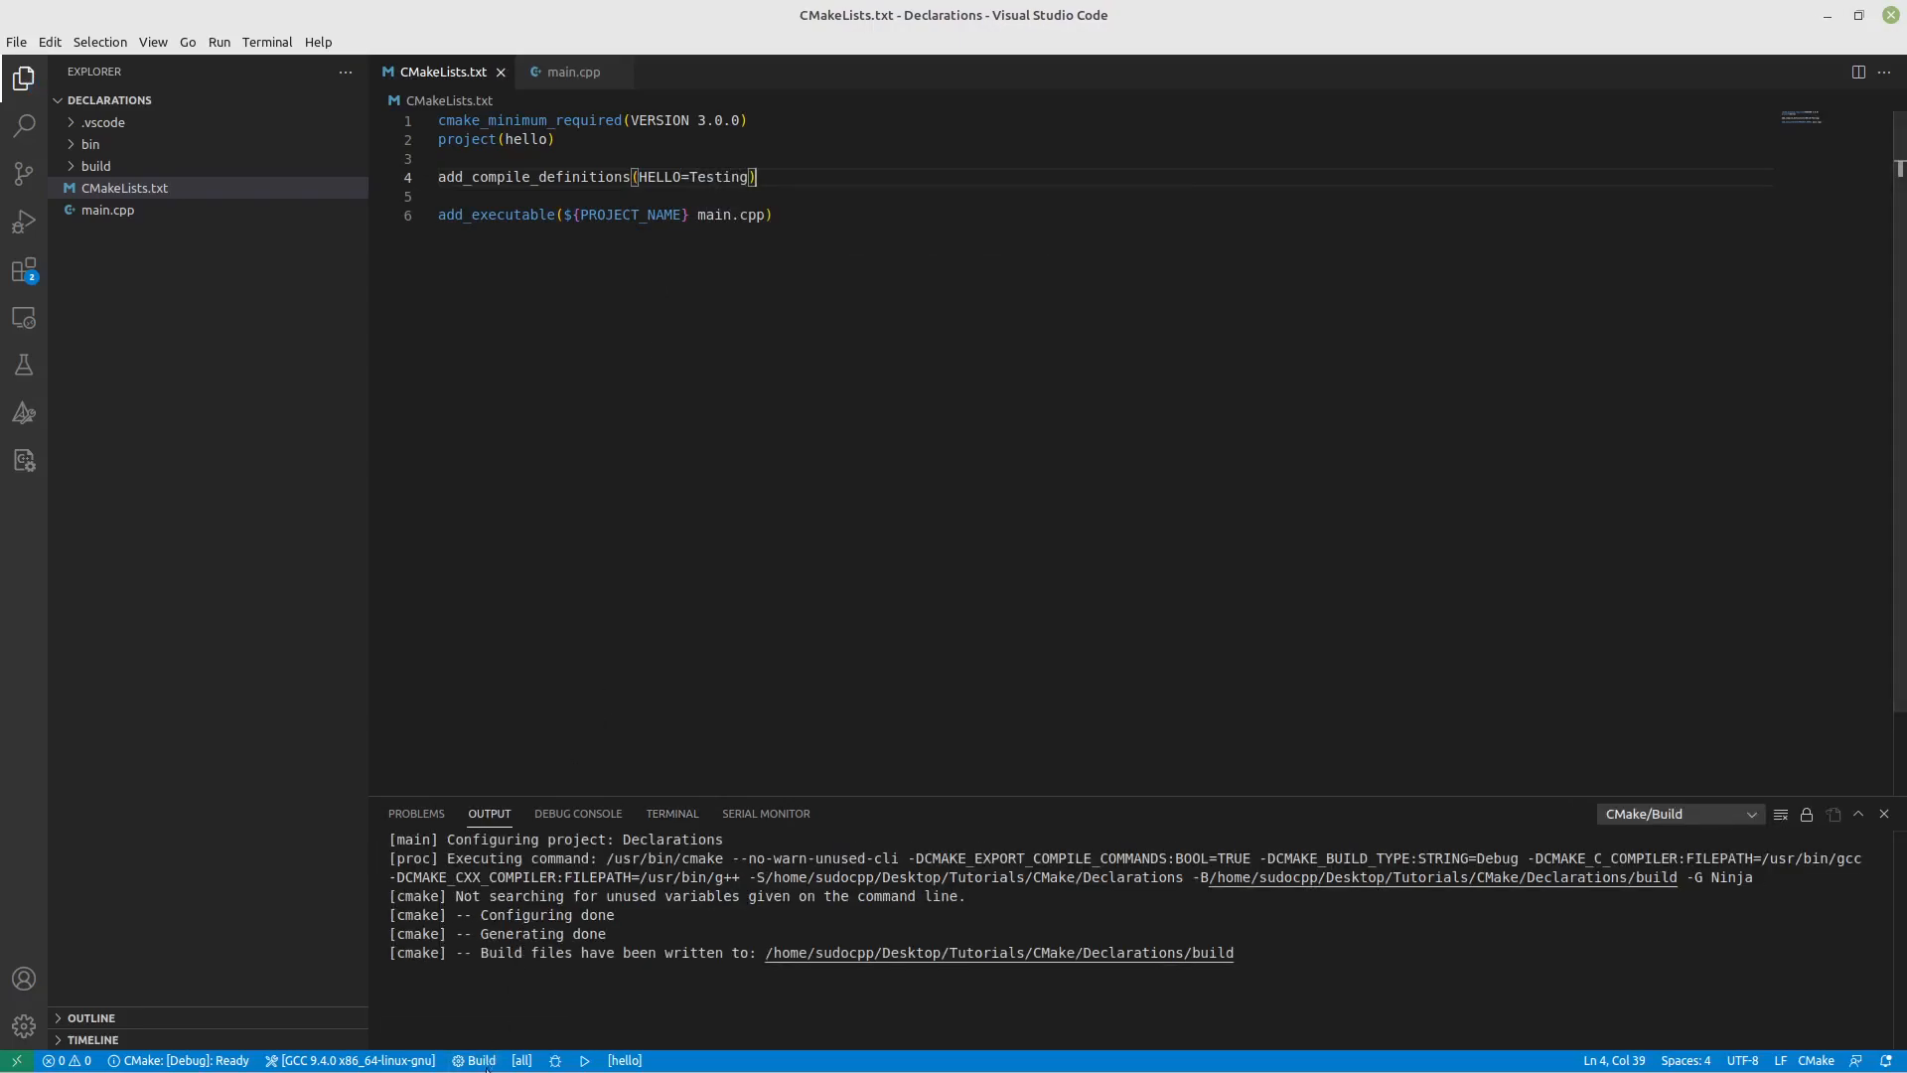
pyautogui.click(671, 813)
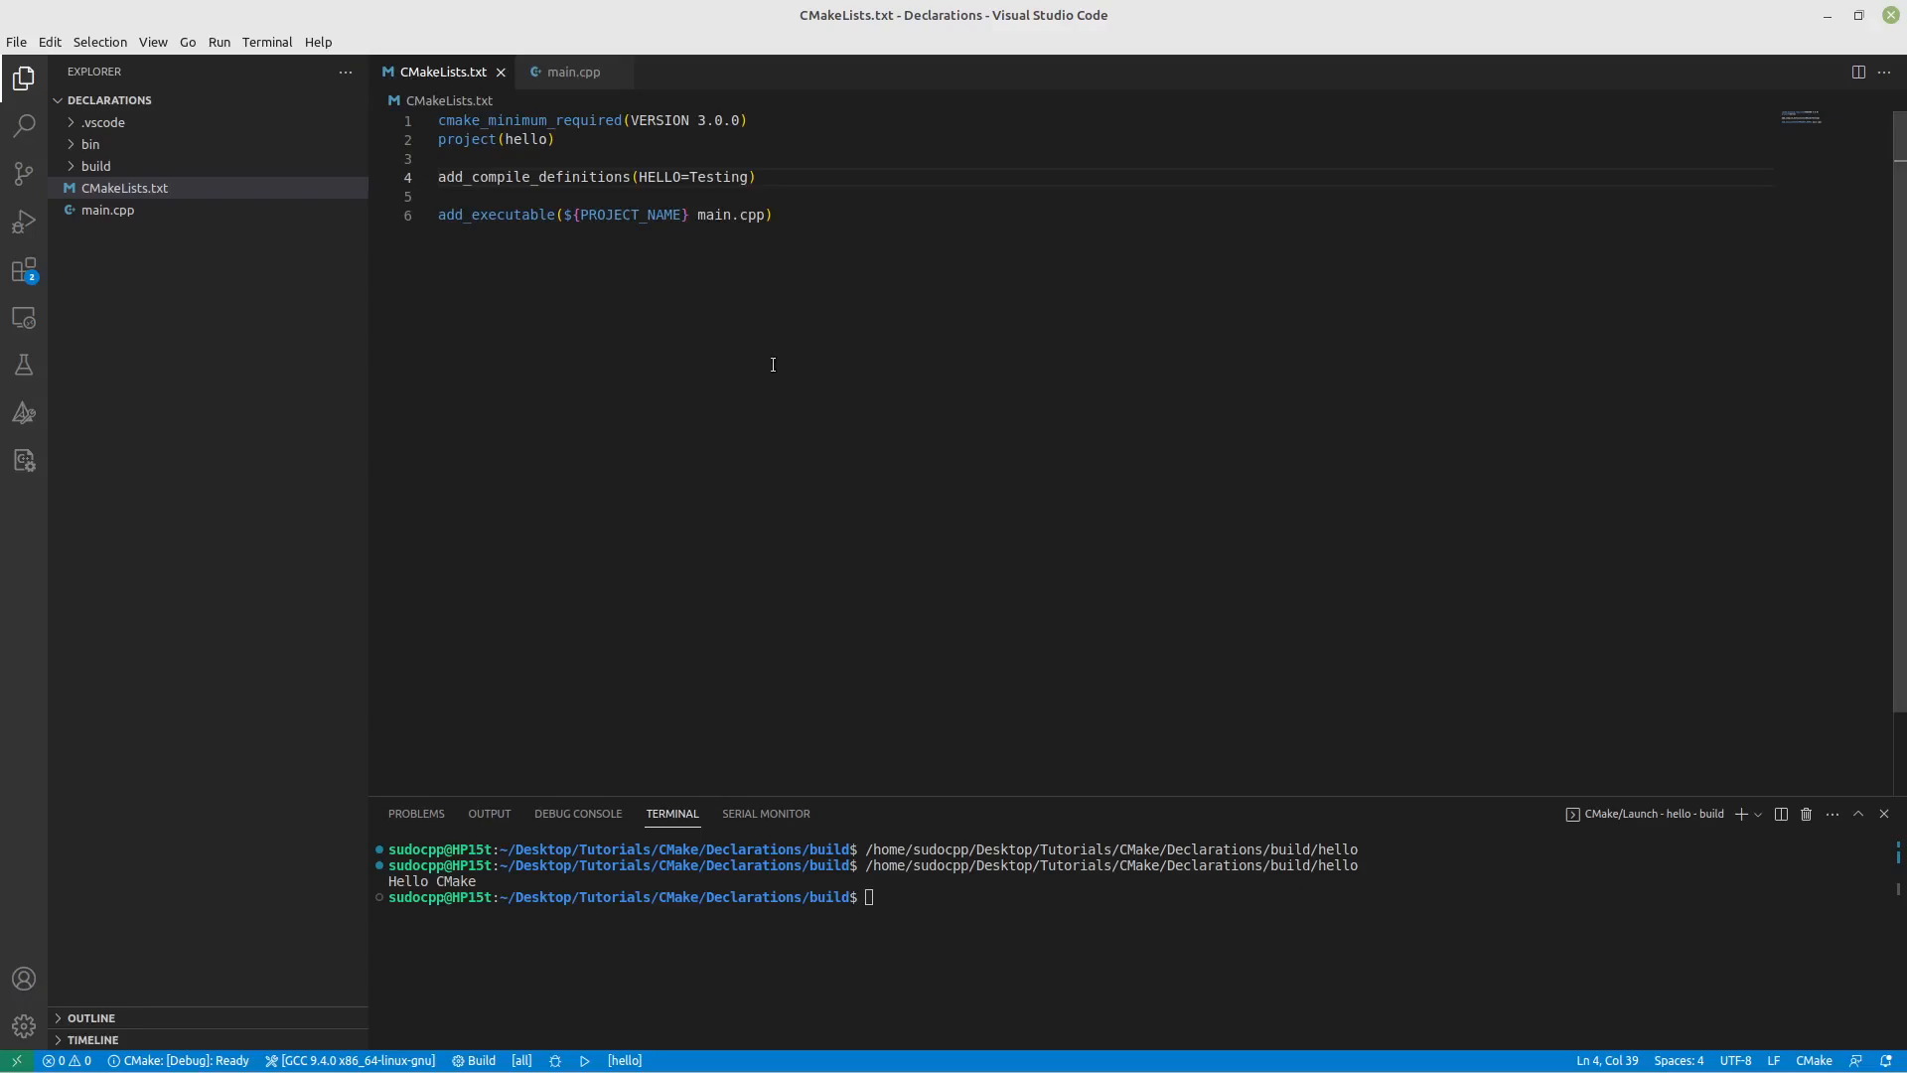
pyautogui.moveTo(887, 484)
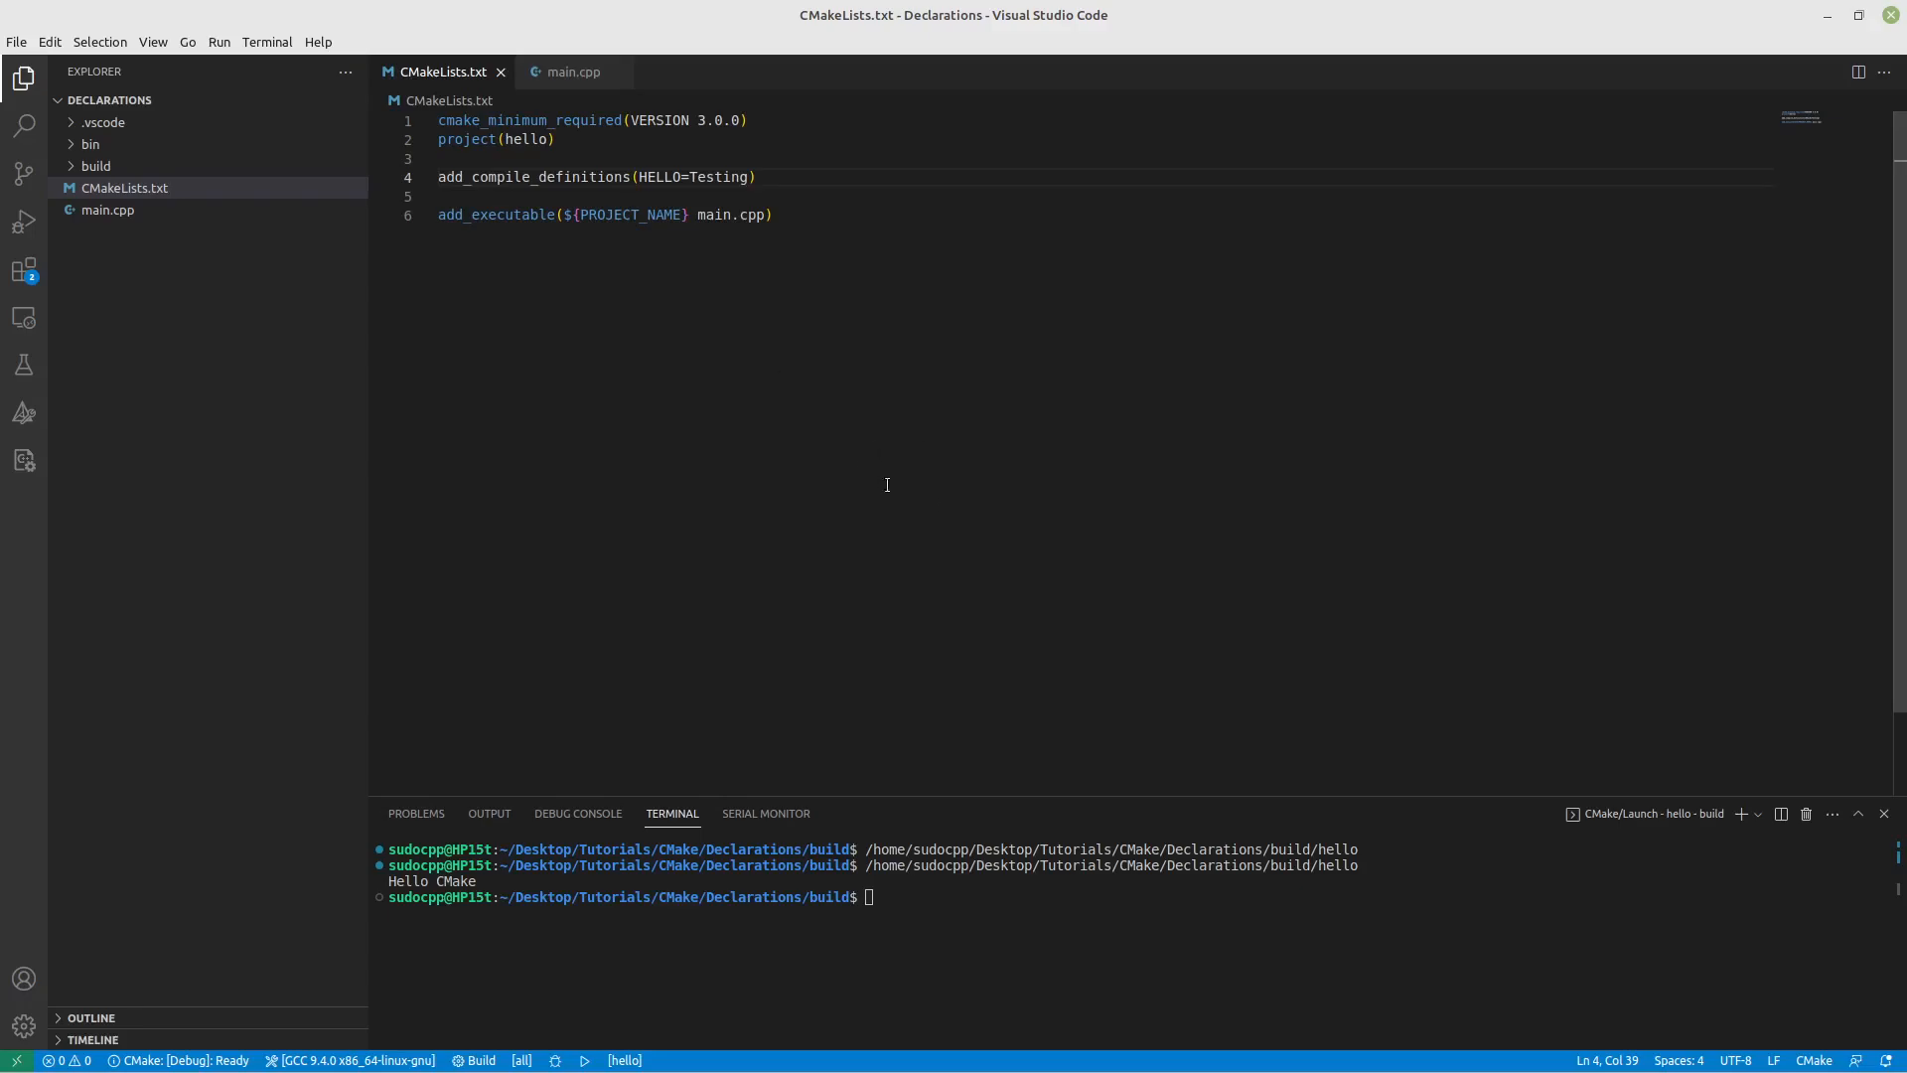